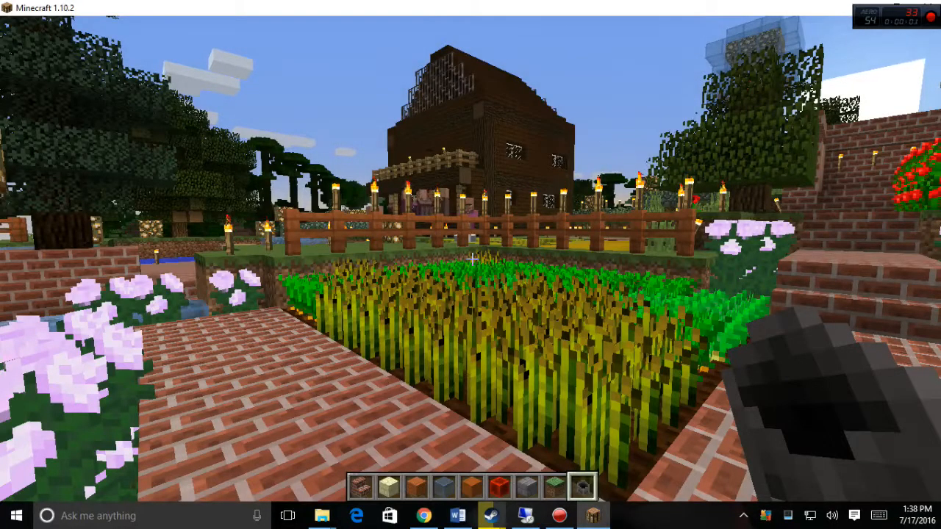
{"action": "mouse_move", "coordinate": [470, 265]}
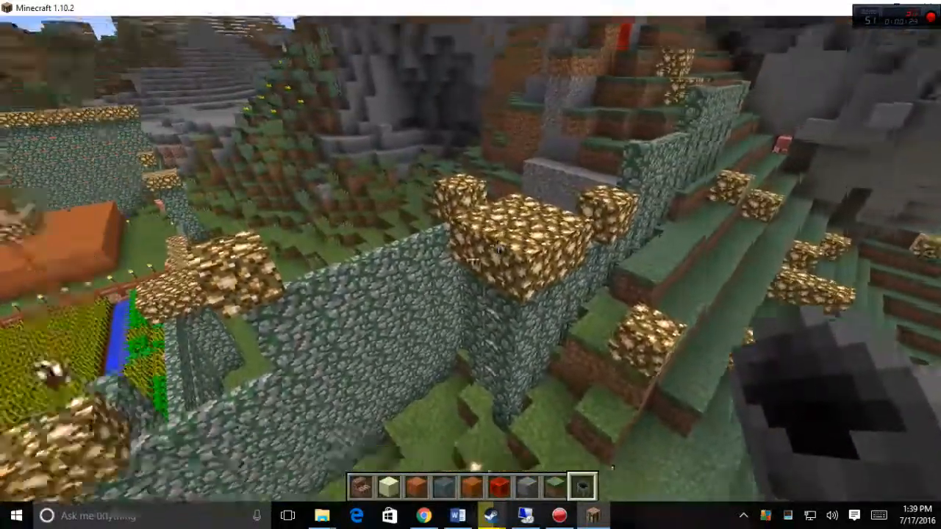
{"action": "mouse_move", "coordinate": [470, 258]}
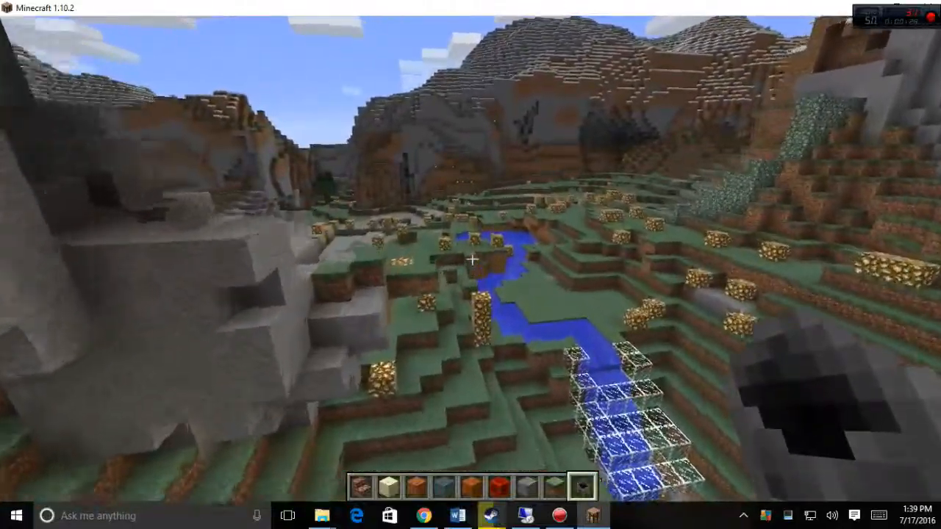
{"action": "mouse_move", "coordinate": [471, 264]}
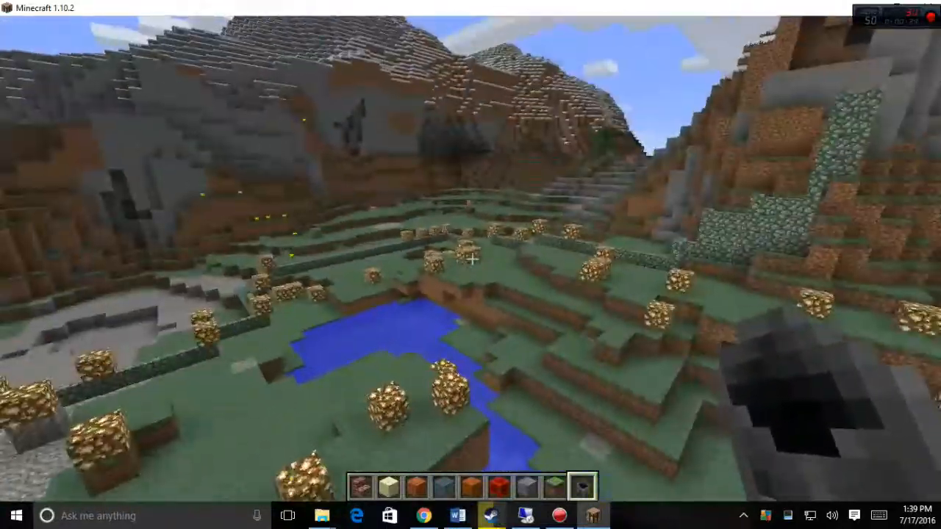
{"action": "mouse_move", "coordinate": [470, 257]}
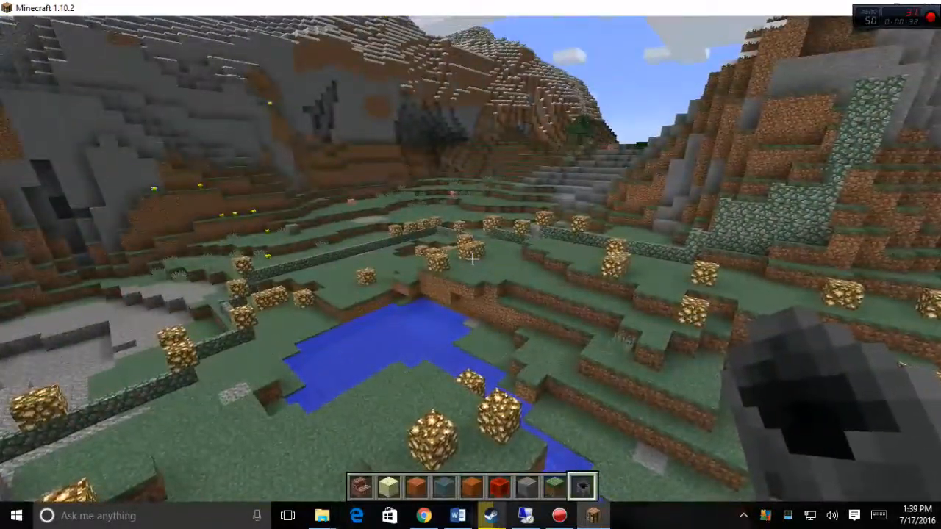
{"action": "mouse_move", "coordinate": [471, 264]}
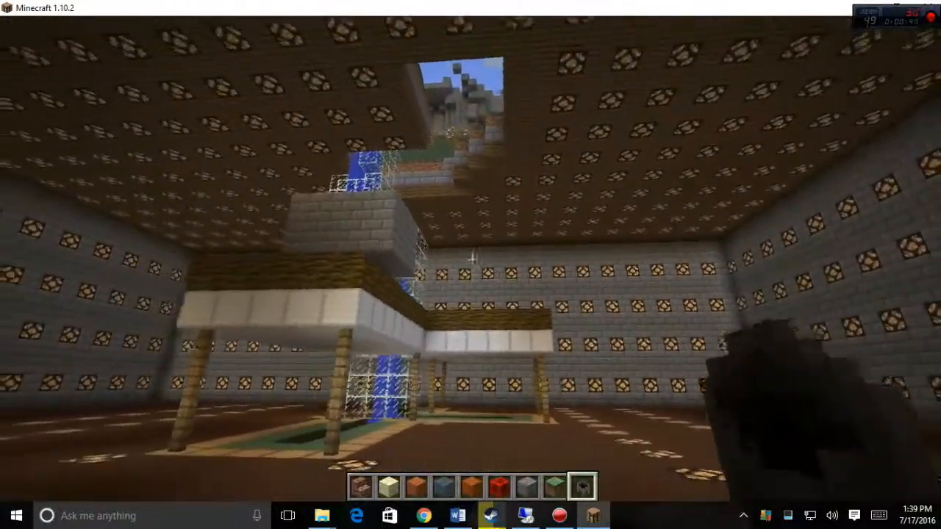
{"action": "mouse_move", "coordinate": [470, 265]}
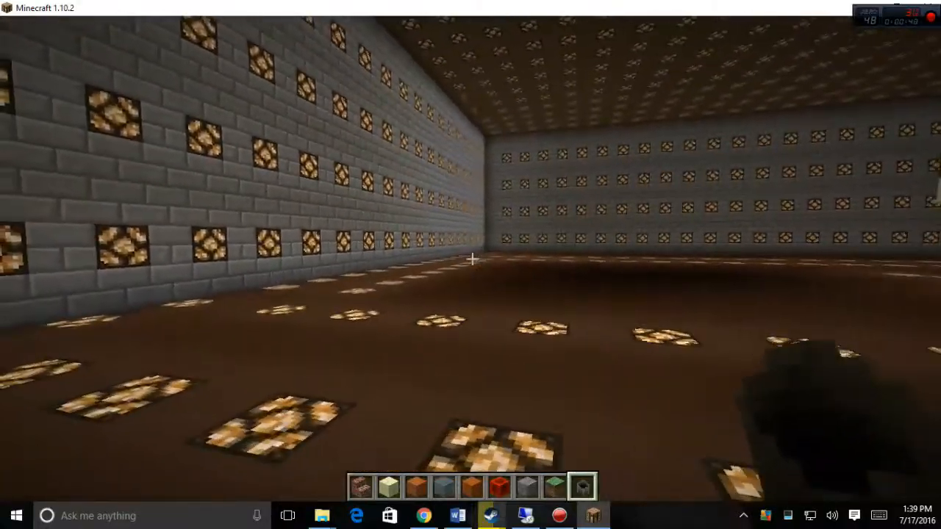
{"action": "mouse_move", "coordinate": [471, 264]}
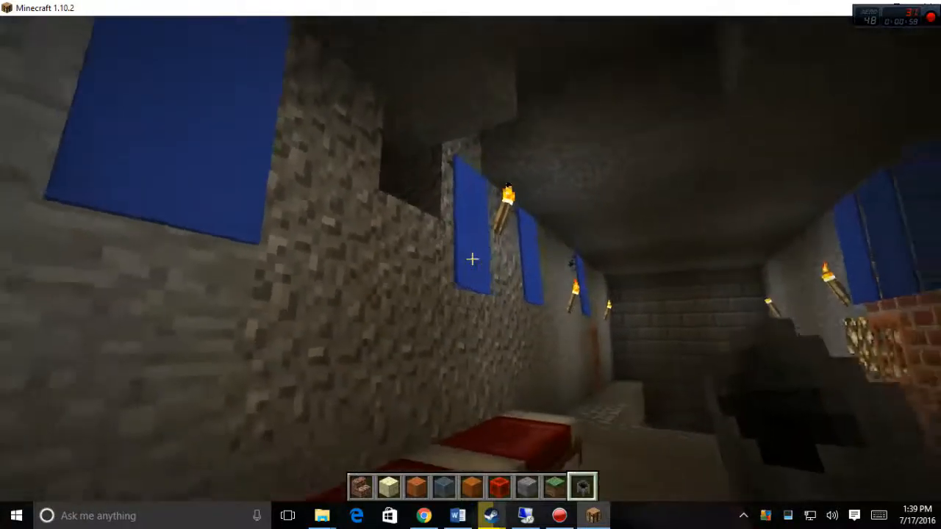
{"action": "mouse_move", "coordinate": [471, 264]}
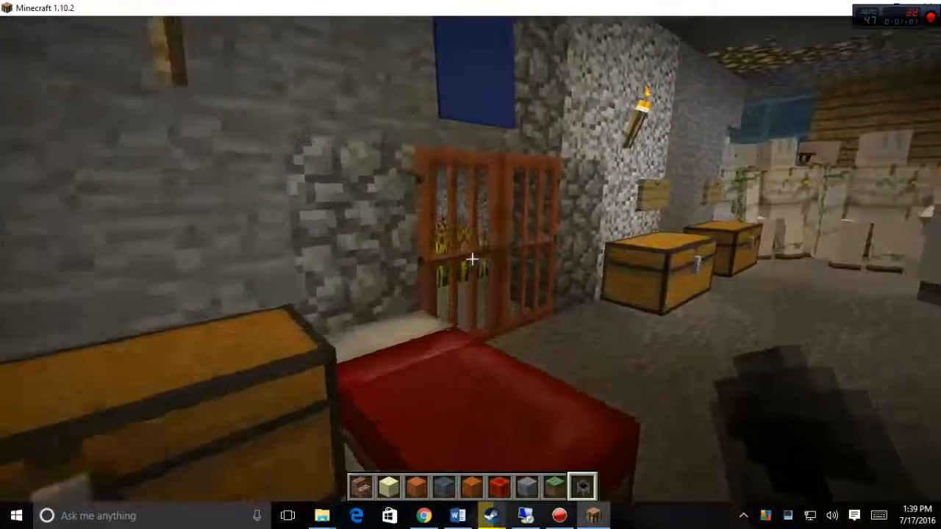
{"action": "mouse_move", "coordinate": [470, 265]}
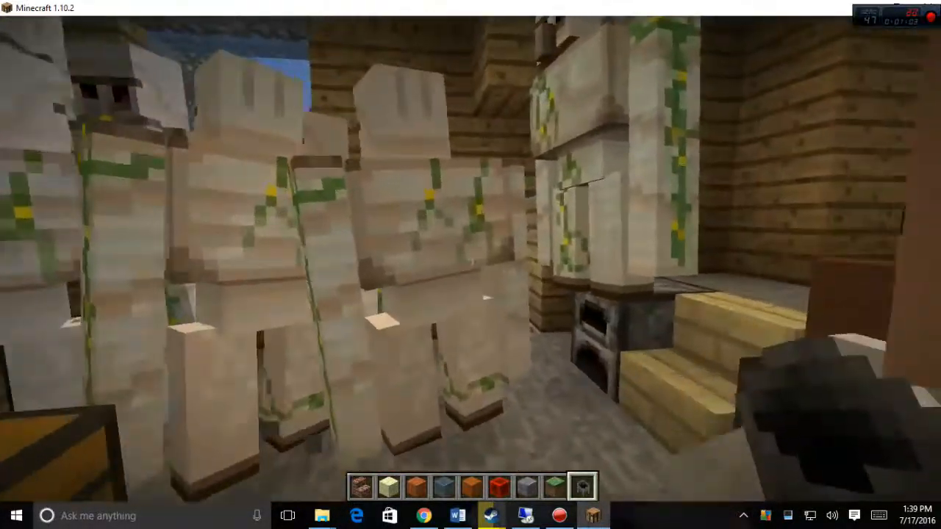
{"action": "mouse_move", "coordinate": [471, 264]}
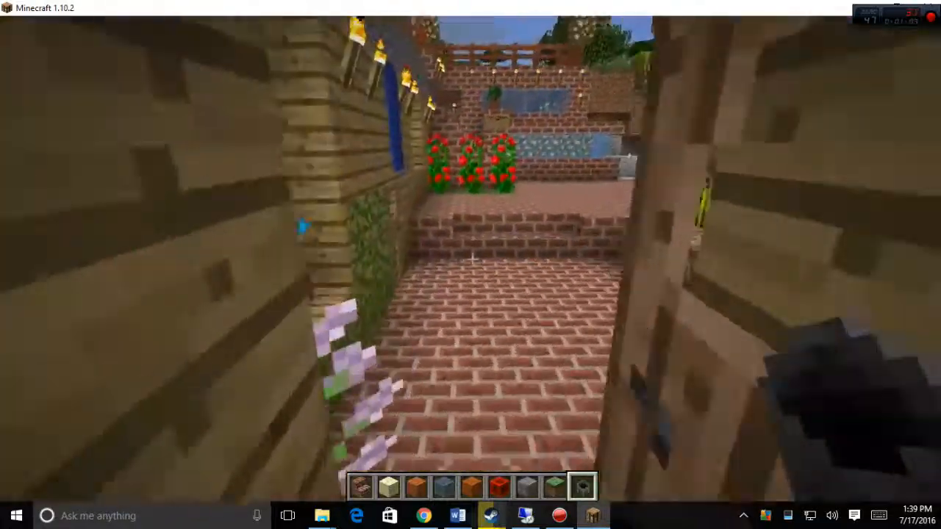
{"action": "mouse_move", "coordinate": [470, 264]}
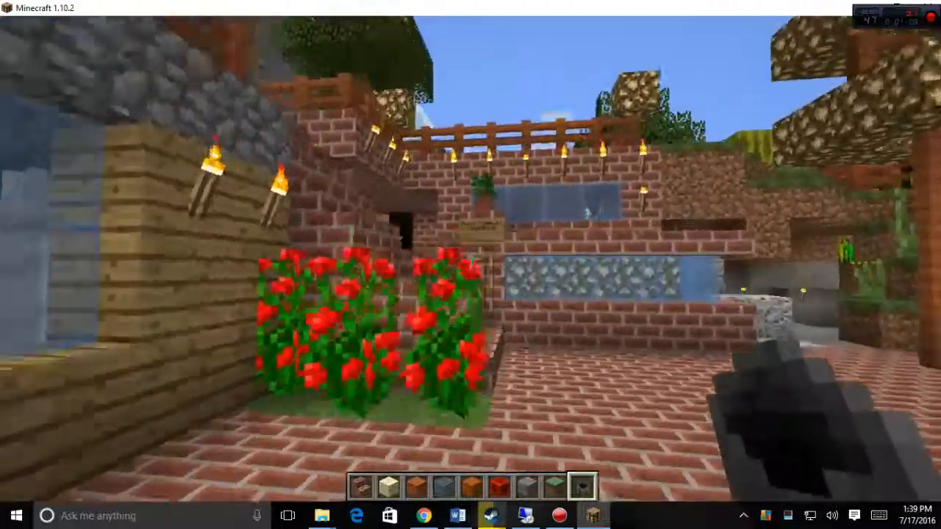
{"action": "mouse_move", "coordinate": [470, 265]}
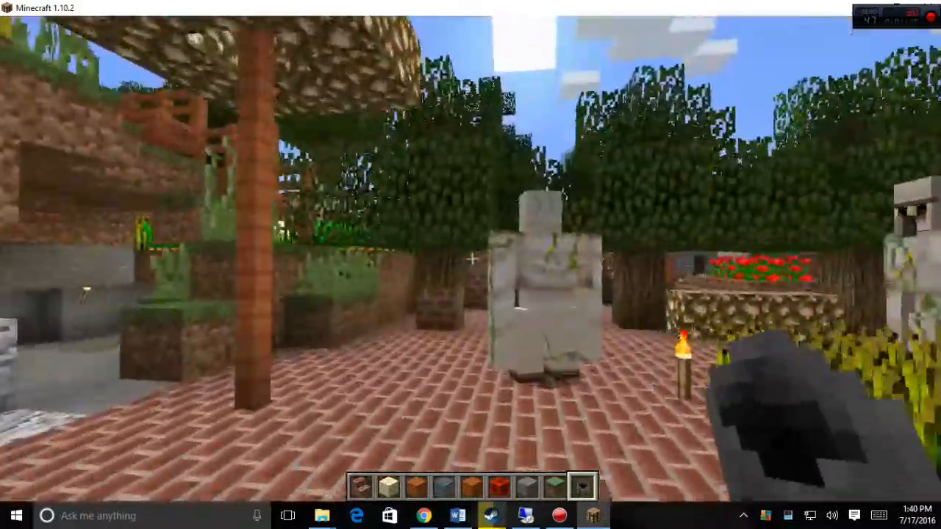
{"action": "mouse_move", "coordinate": [470, 265]}
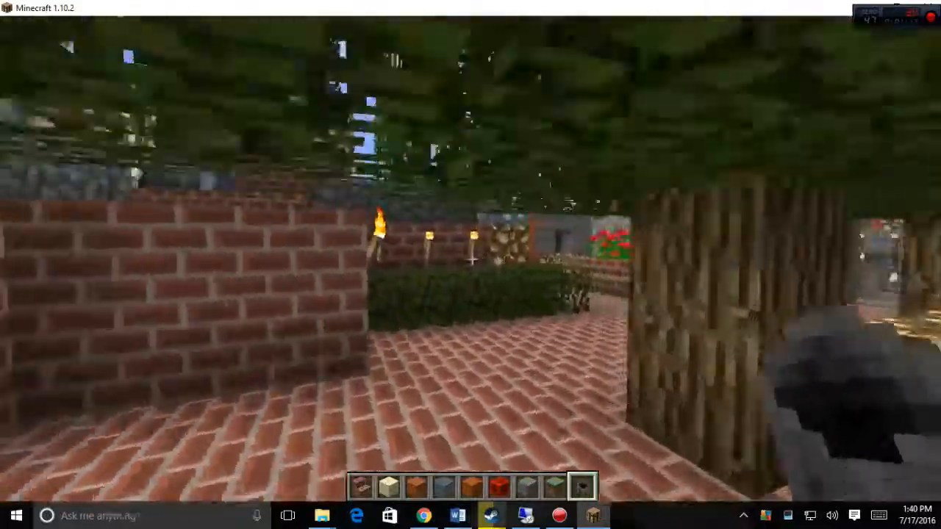
{"action": "mouse_move", "coordinate": [471, 264]}
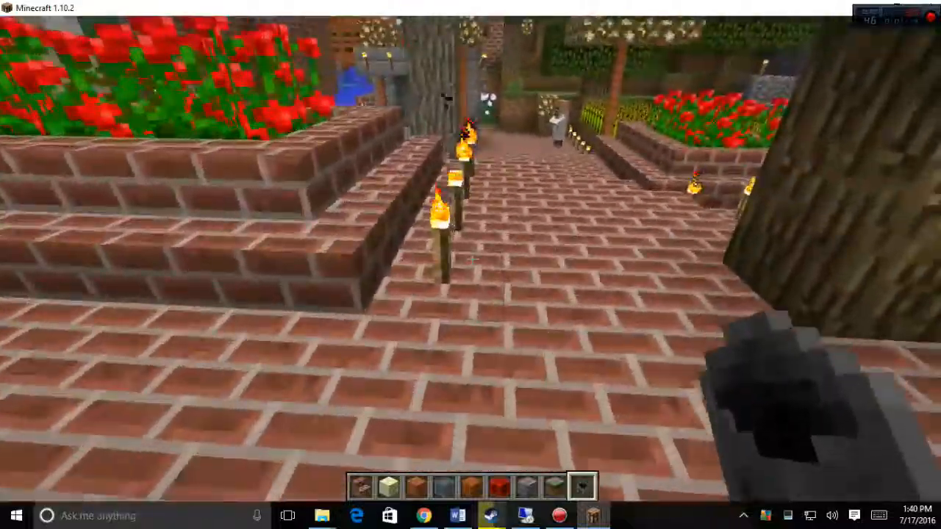
{"action": "mouse_move", "coordinate": [471, 265]}
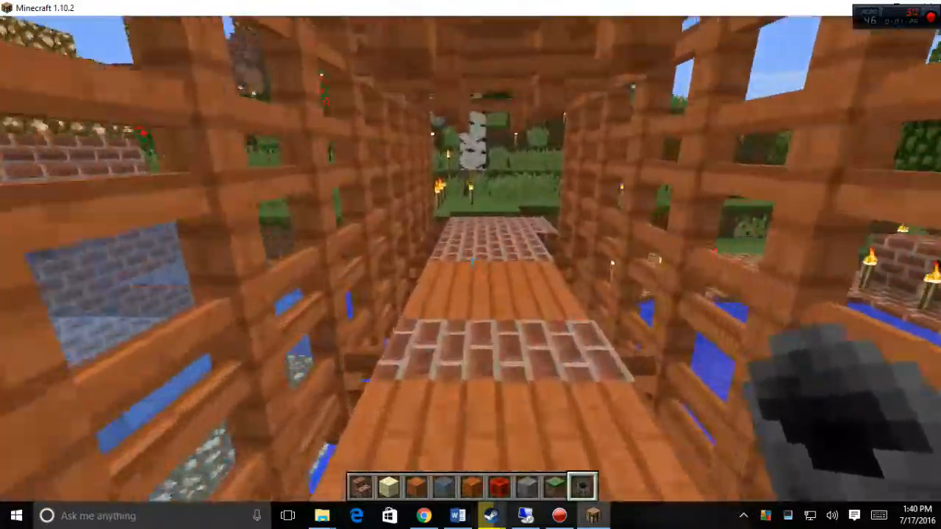
{"action": "mouse_move", "coordinate": [470, 264]}
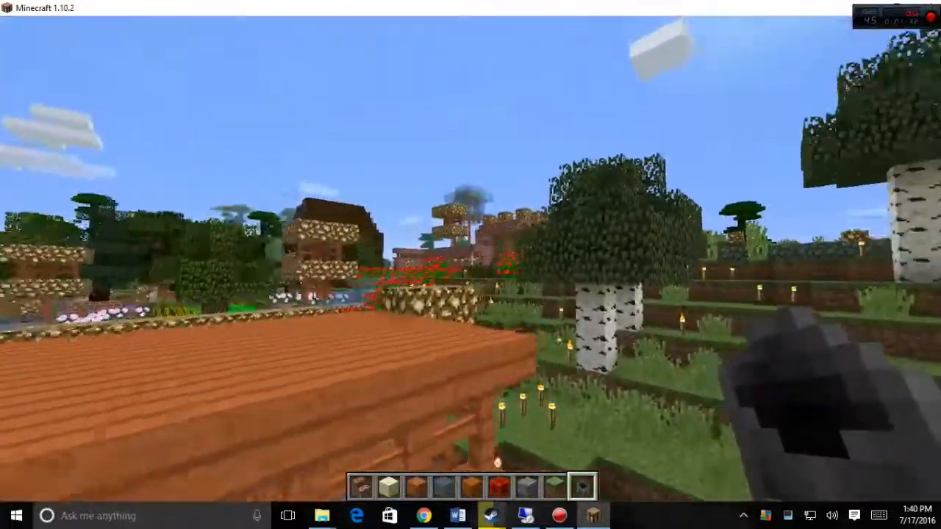
{"action": "mouse_move", "coordinate": [470, 265]}
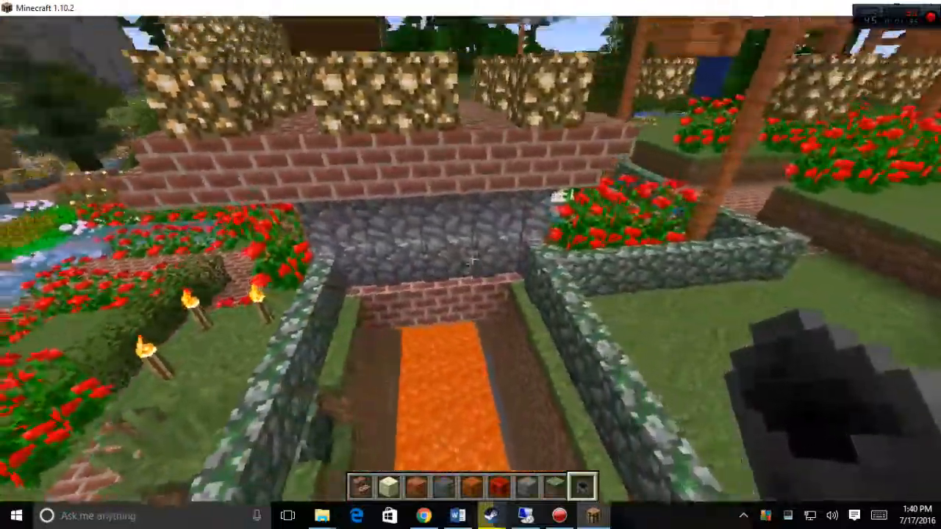
{"action": "mouse_move", "coordinate": [470, 259]}
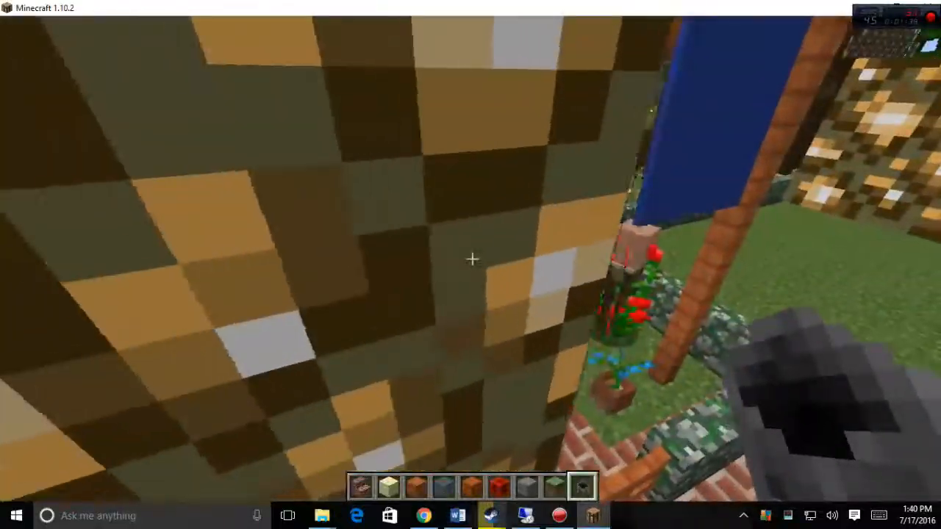
{"action": "mouse_move", "coordinate": [470, 264]}
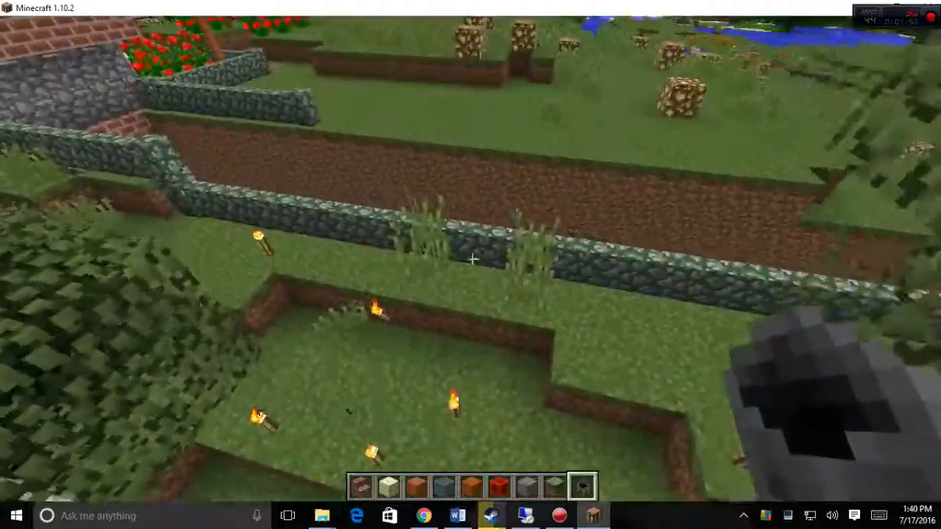
{"action": "mouse_move", "coordinate": [470, 264]}
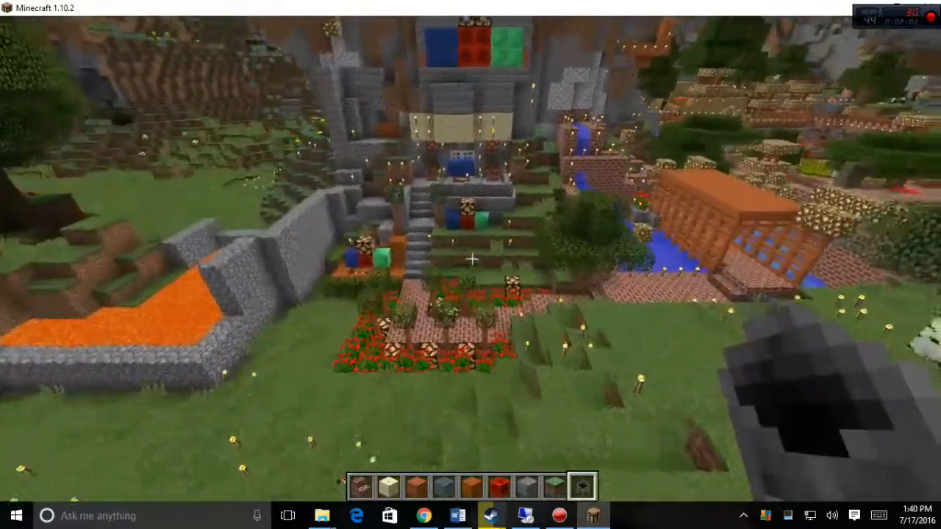
{"action": "mouse_move", "coordinate": [470, 264]}
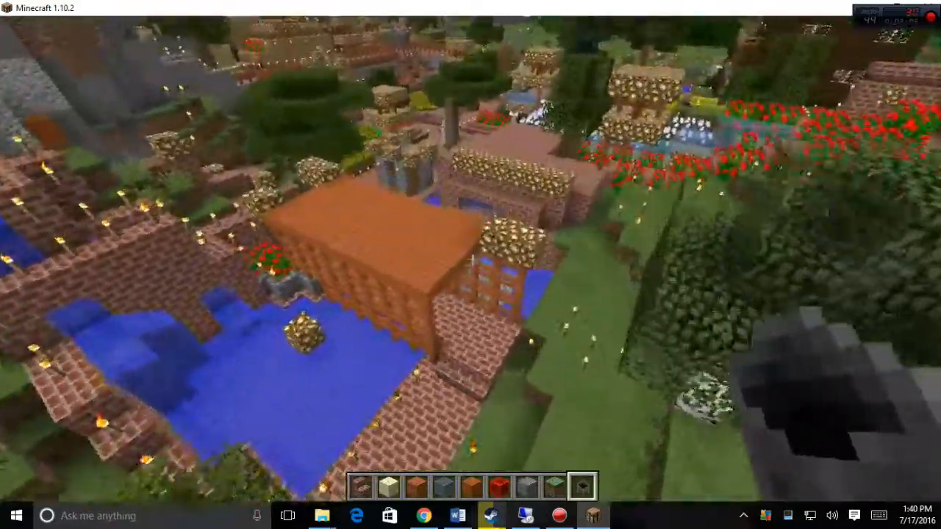
{"action": "mouse_move", "coordinate": [470, 265]}
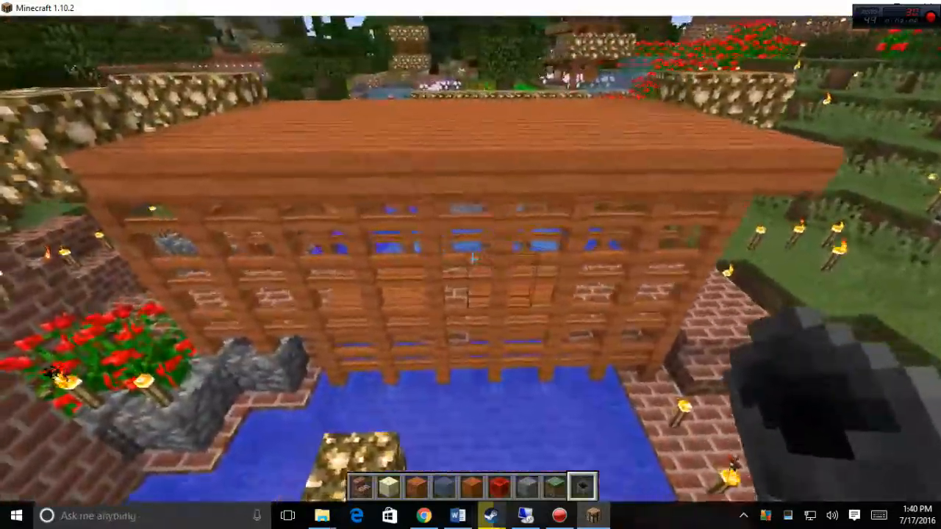
Search the creative inventory for 'fenc' to list the fence blocks, then close it.
{"action": "key", "text": "e"}
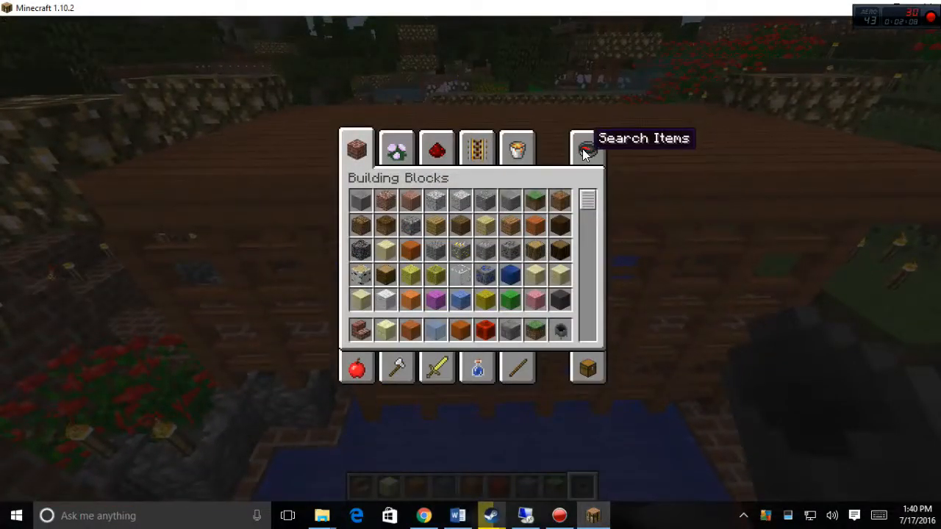
{"action": "left_click", "coordinate": [586, 147]}
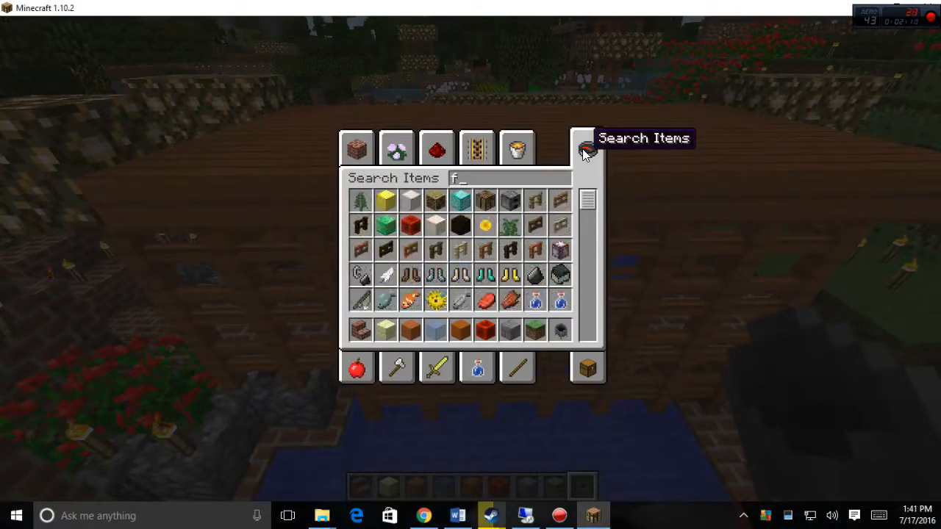
{"action": "type", "text": "enc"}
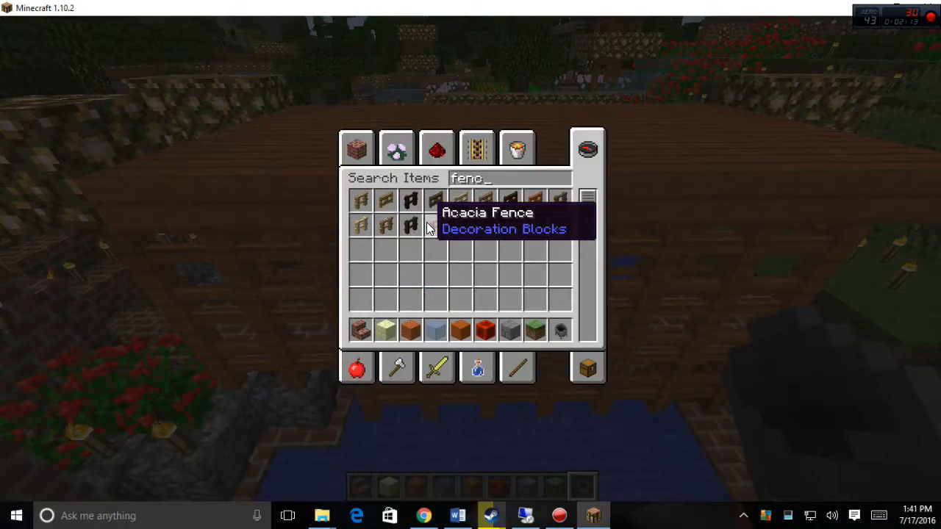
{"action": "key", "text": "Escape"}
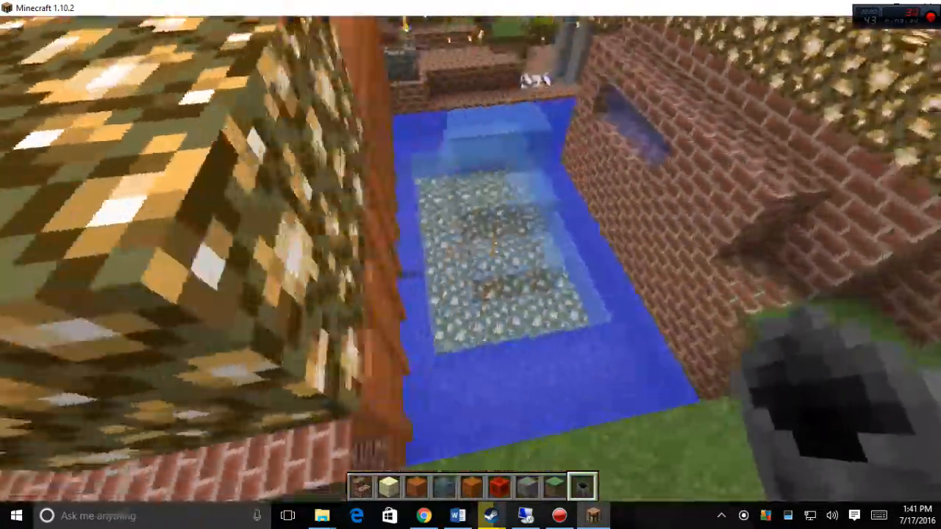
{"action": "mouse_move", "coordinate": [470, 264]}
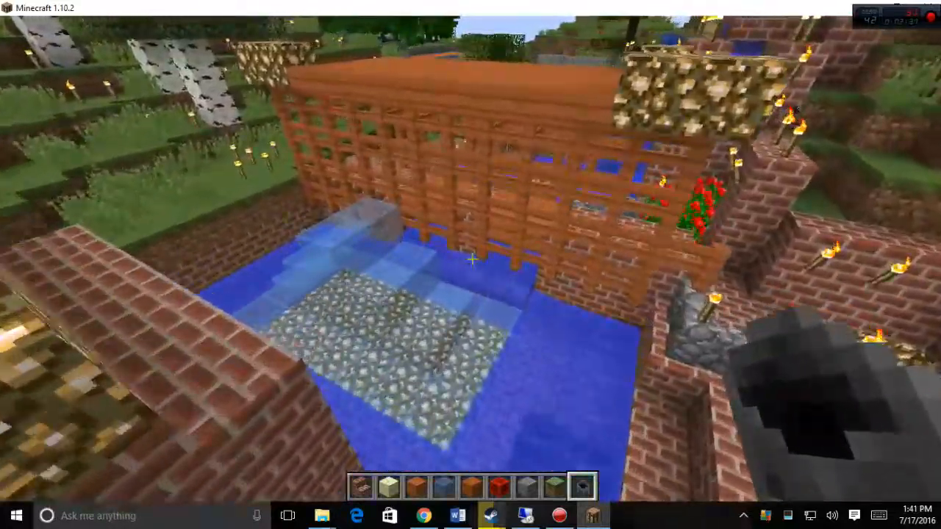
{"action": "mouse_move", "coordinate": [470, 265]}
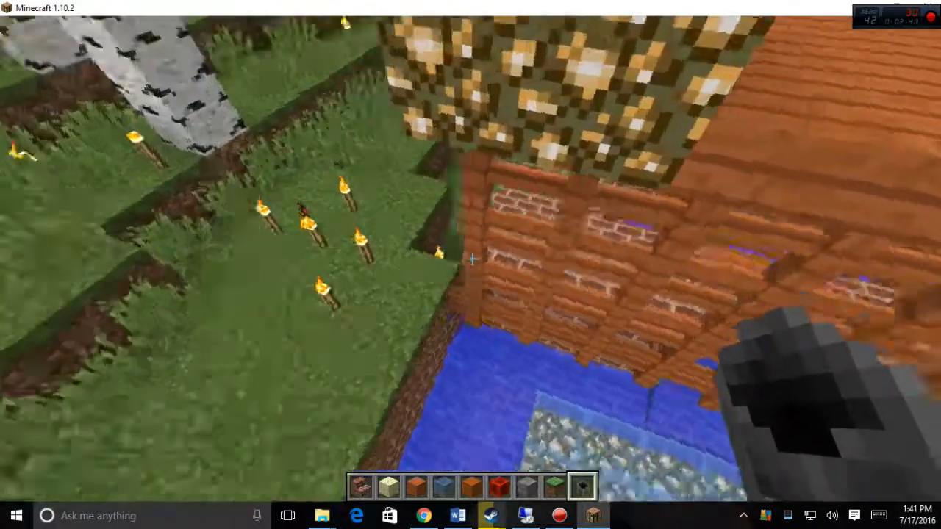
{"action": "mouse_move", "coordinate": [470, 265]}
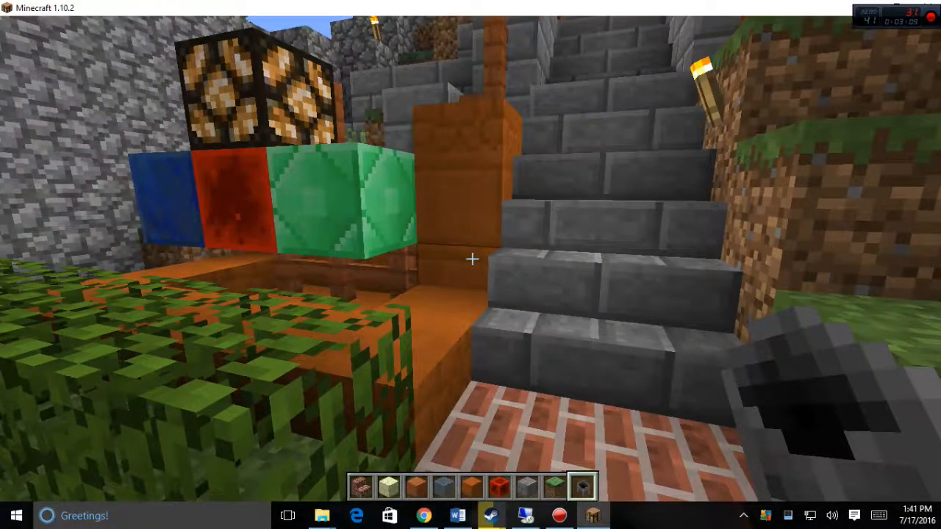
{"action": "mouse_move", "coordinate": [470, 264]}
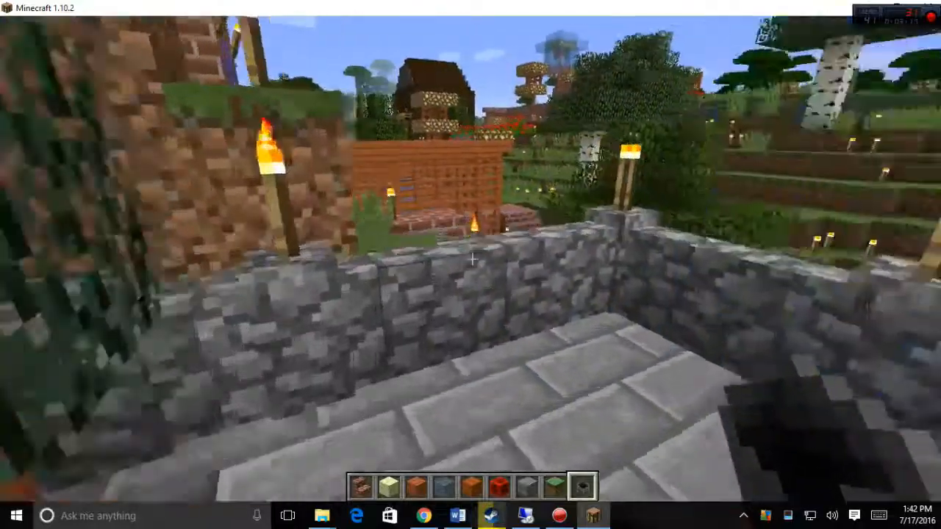
{"action": "mouse_move", "coordinate": [471, 265]}
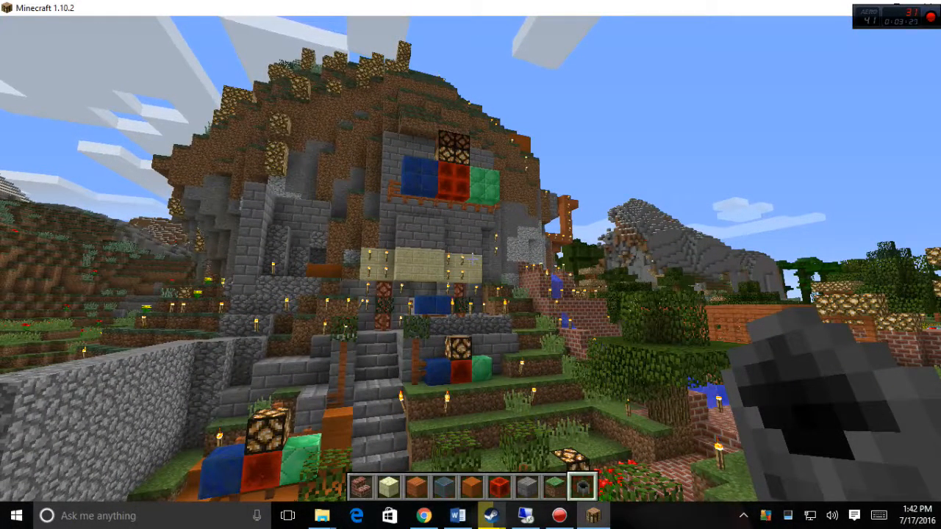
{"action": "mouse_move", "coordinate": [470, 265]}
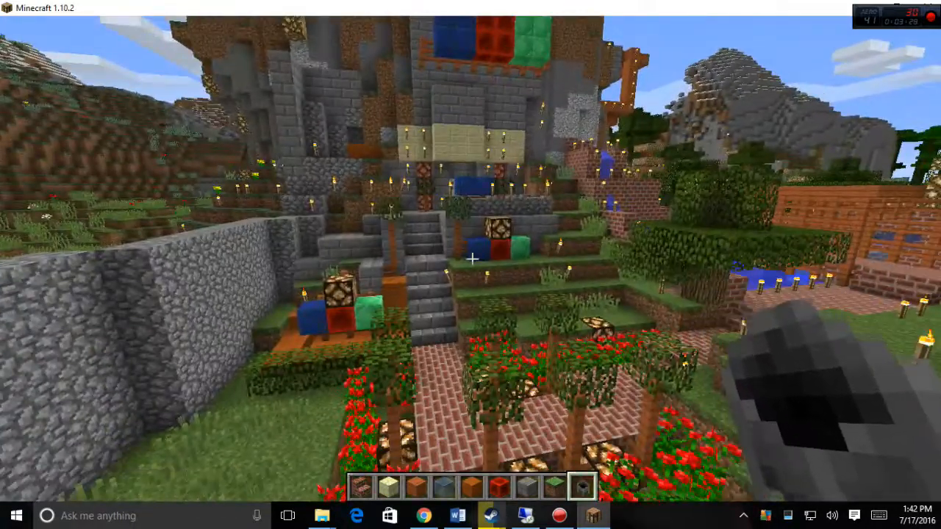
{"action": "mouse_move", "coordinate": [470, 264]}
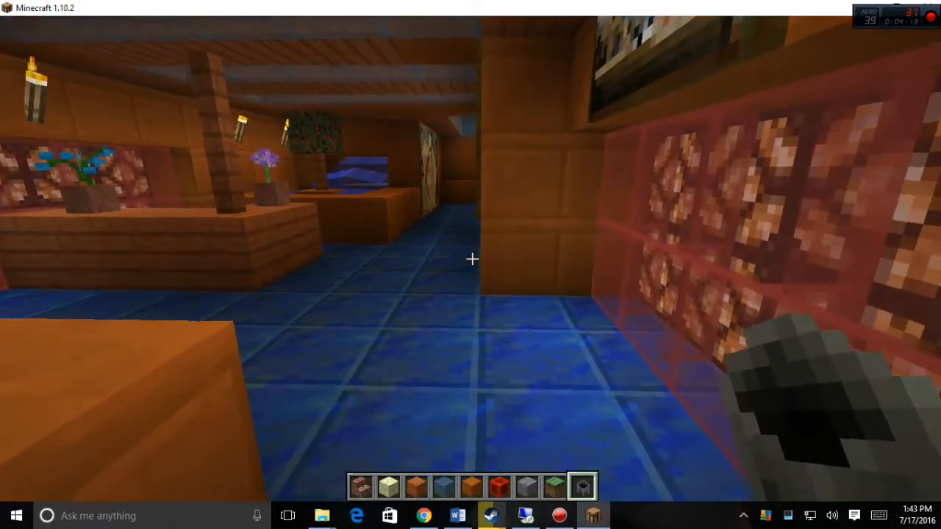
{"action": "mouse_move", "coordinate": [470, 259]}
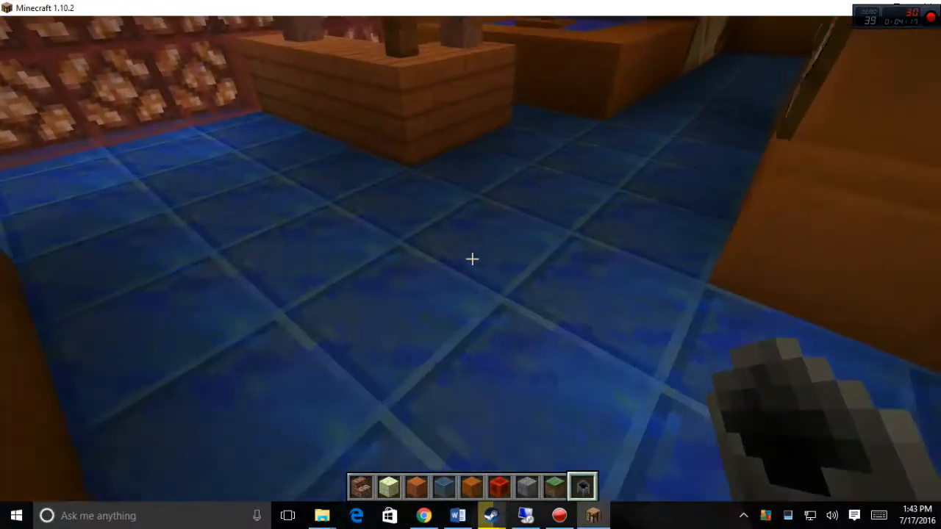
{"action": "mouse_move", "coordinate": [471, 259]}
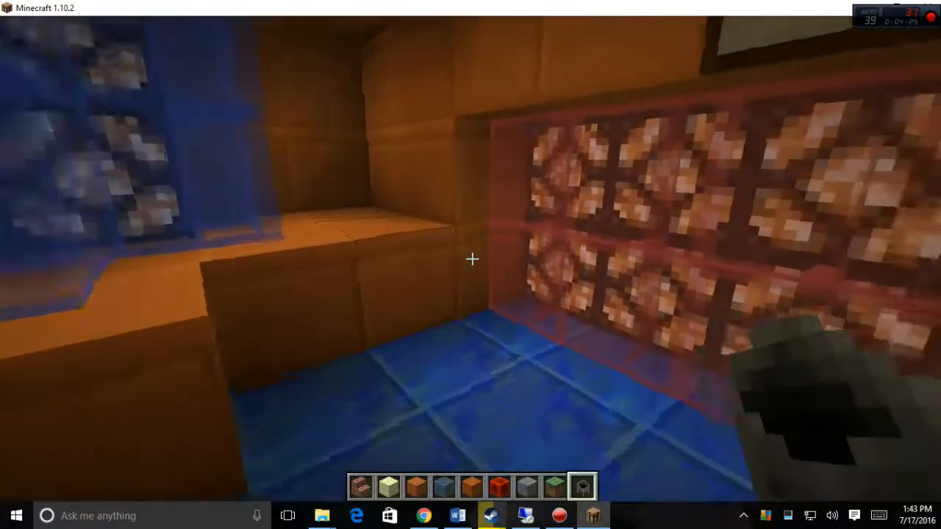
{"action": "mouse_move", "coordinate": [471, 264]}
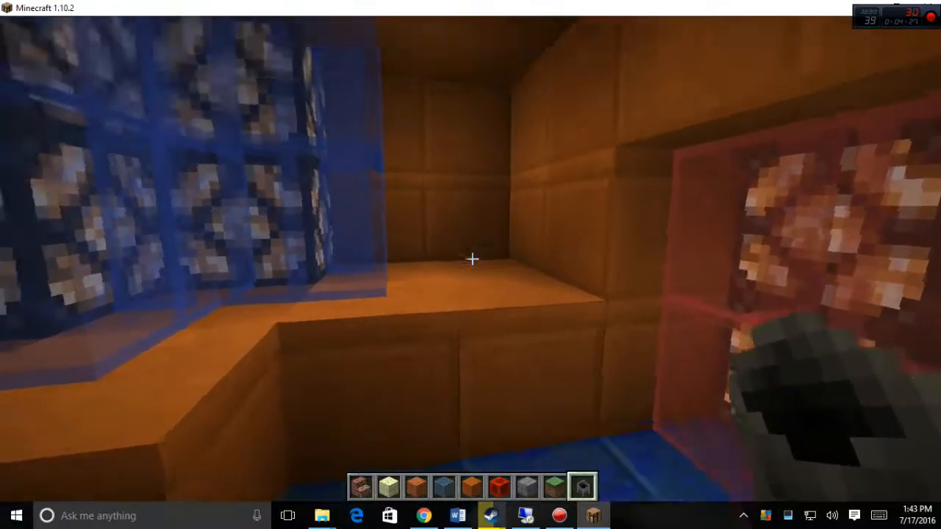
{"action": "mouse_move", "coordinate": [471, 264]}
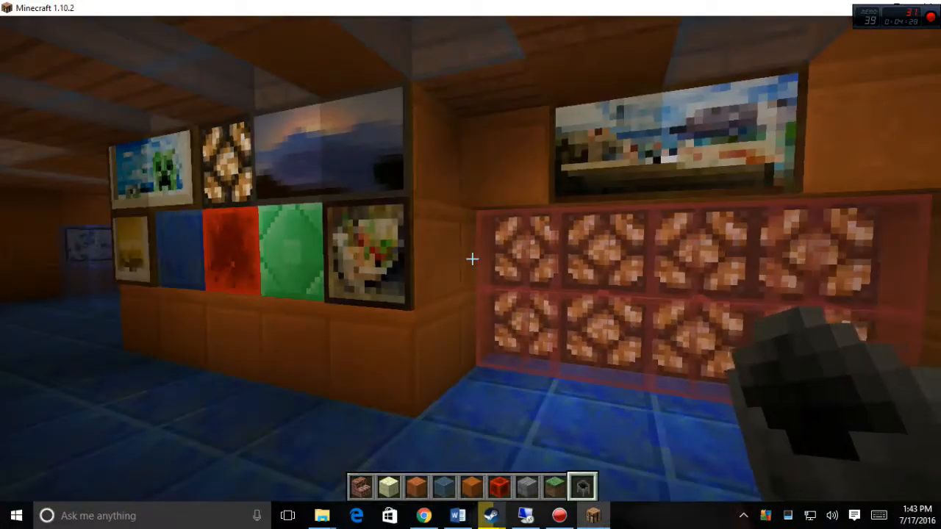
{"action": "mouse_move", "coordinate": [470, 265]}
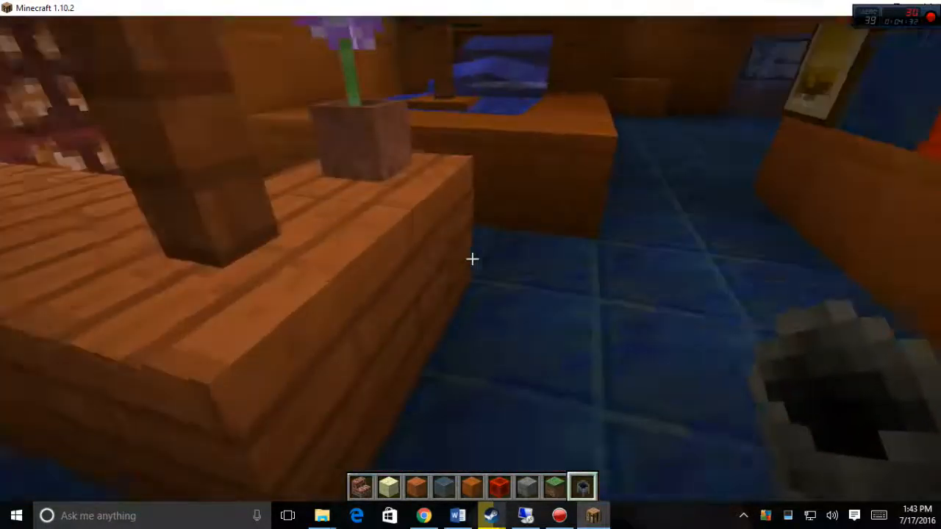
{"action": "mouse_move", "coordinate": [470, 258]}
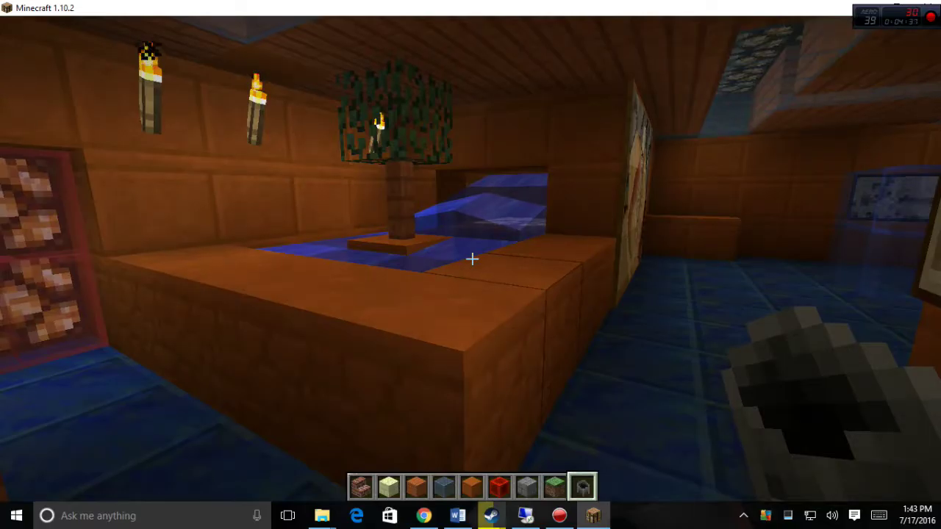
{"action": "mouse_move", "coordinate": [470, 258]}
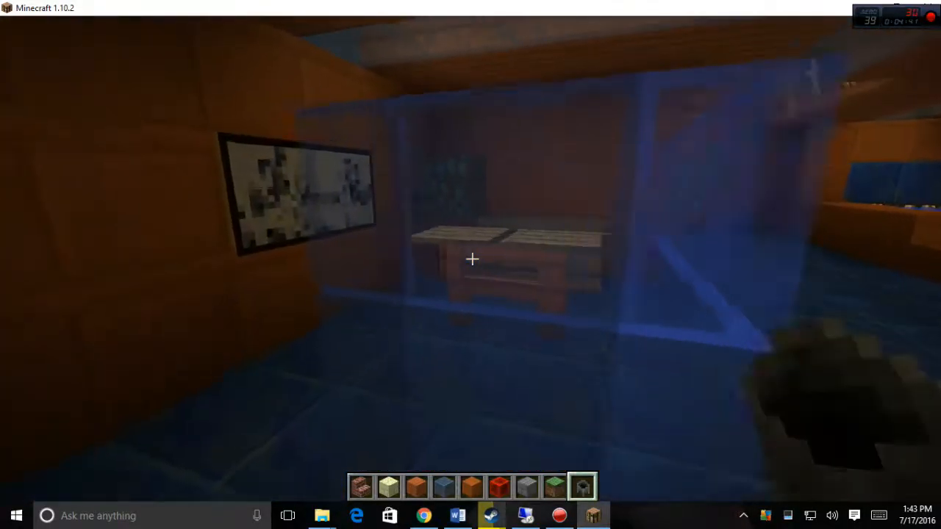
{"action": "mouse_move", "coordinate": [470, 258]}
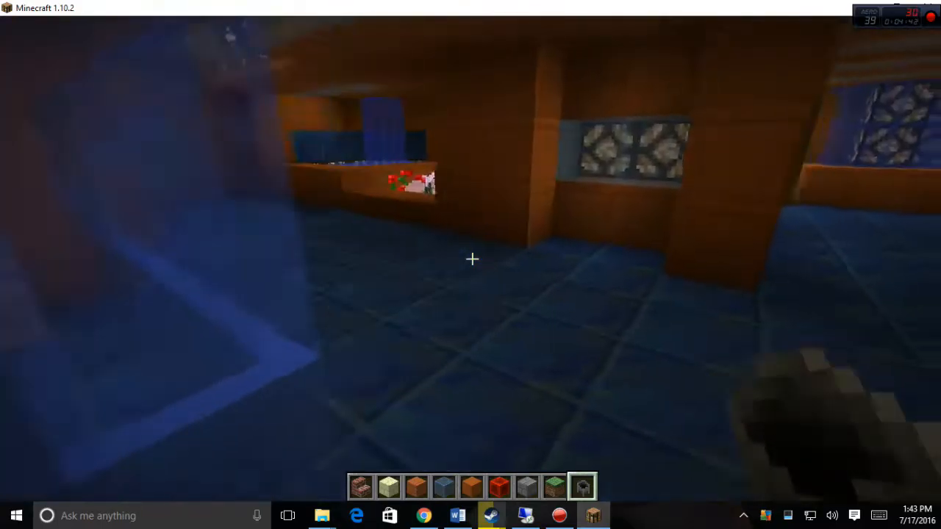
{"action": "mouse_move", "coordinate": [471, 265]}
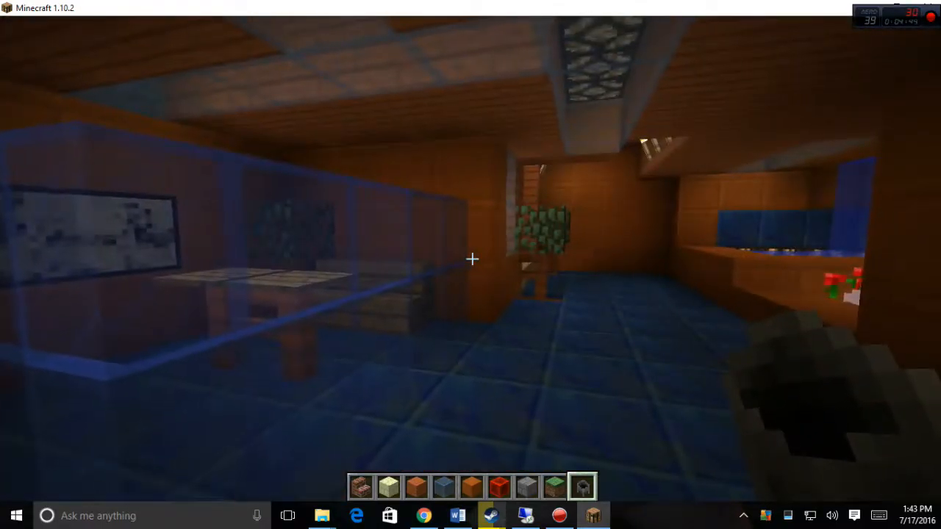
{"action": "mouse_move", "coordinate": [471, 259]}
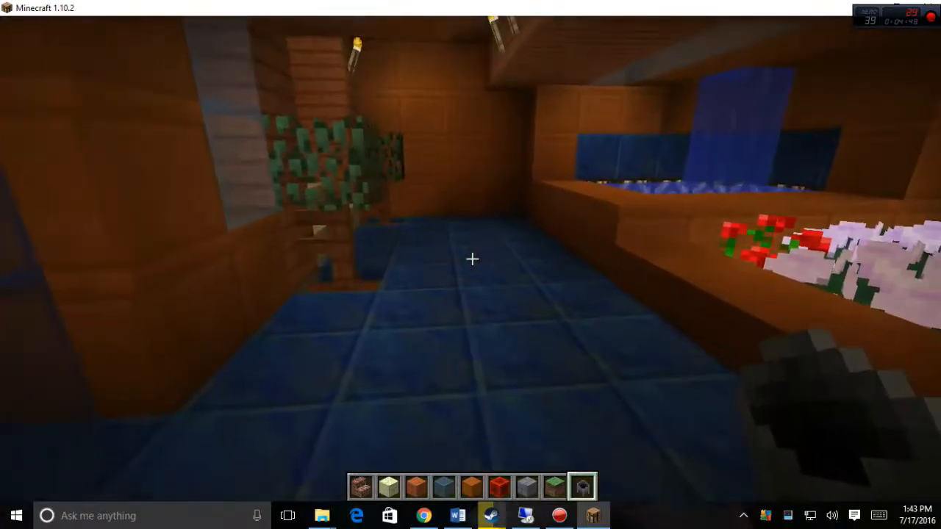
{"action": "mouse_move", "coordinate": [470, 259]}
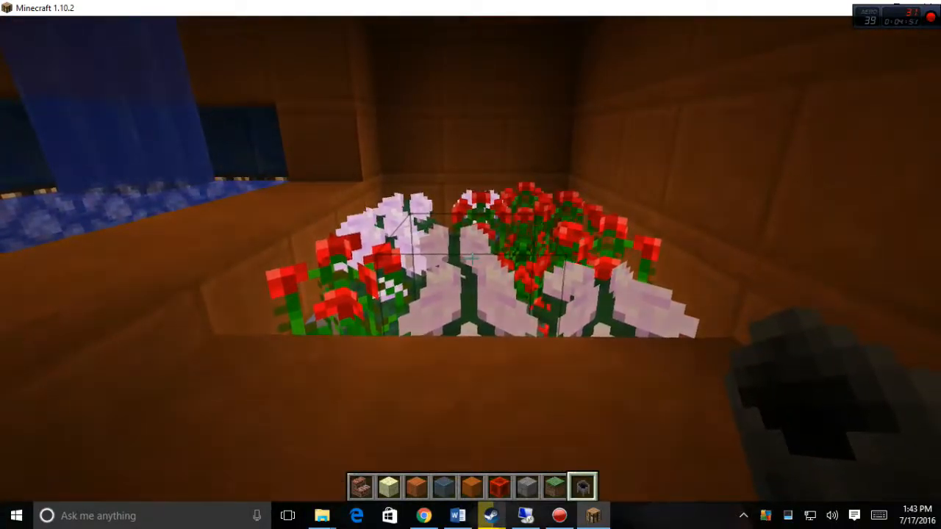
{"action": "mouse_move", "coordinate": [470, 265]}
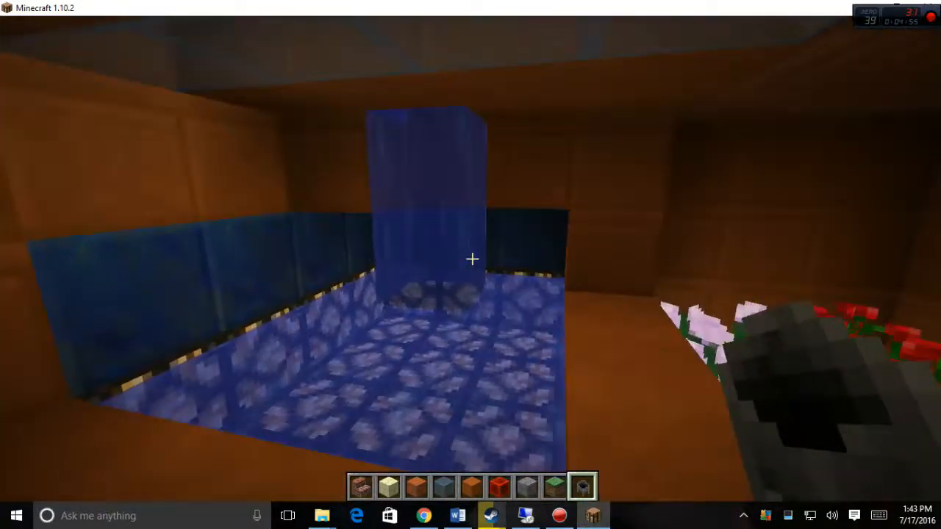
{"action": "mouse_move", "coordinate": [470, 265]}
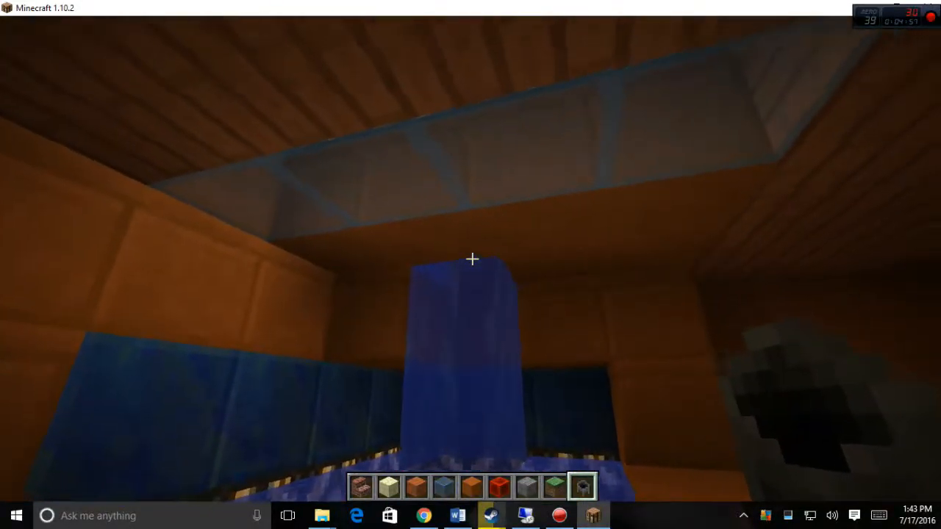
{"action": "mouse_move", "coordinate": [470, 264]}
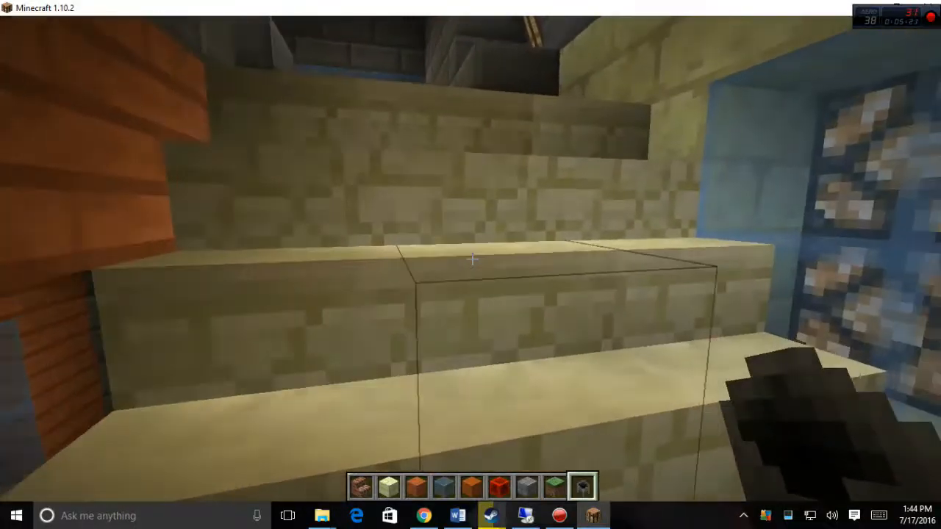
{"action": "mouse_move", "coordinate": [470, 264]}
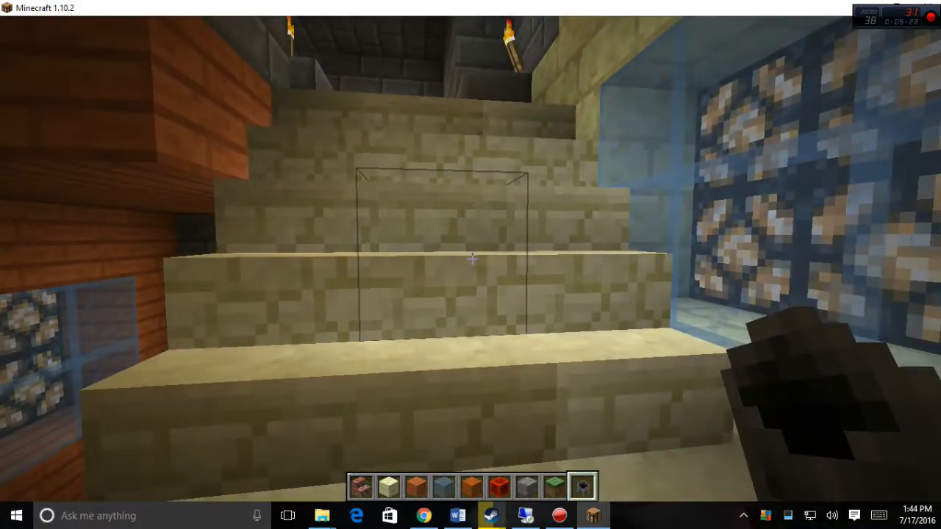
{"action": "mouse_move", "coordinate": [470, 259]}
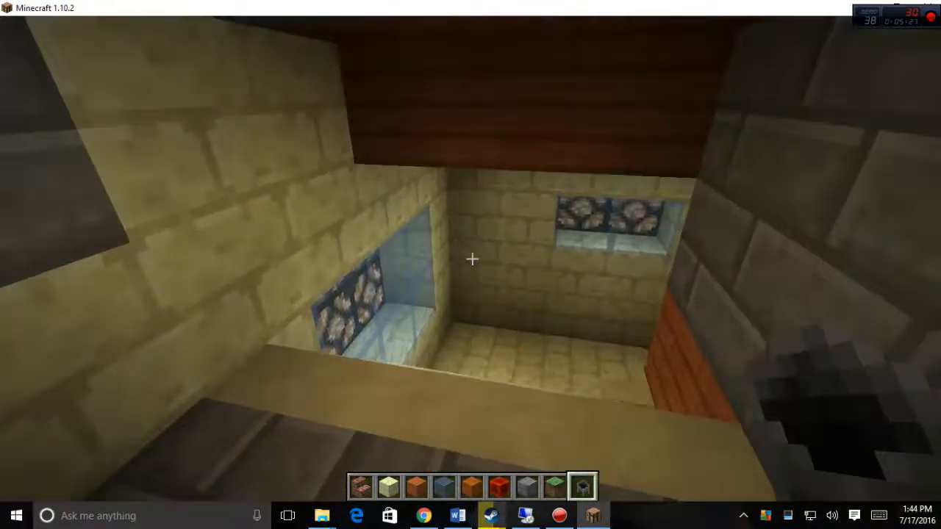
{"action": "mouse_move", "coordinate": [470, 259]}
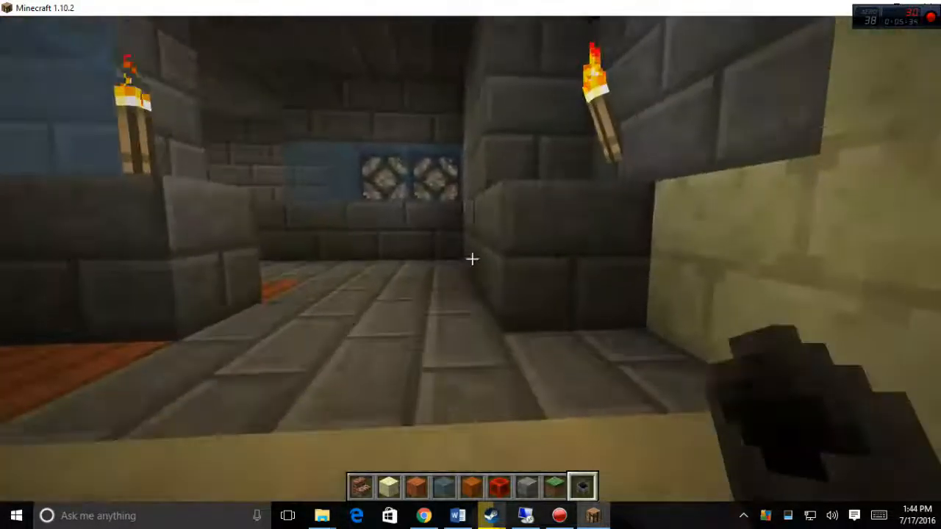
{"action": "mouse_move", "coordinate": [470, 259]}
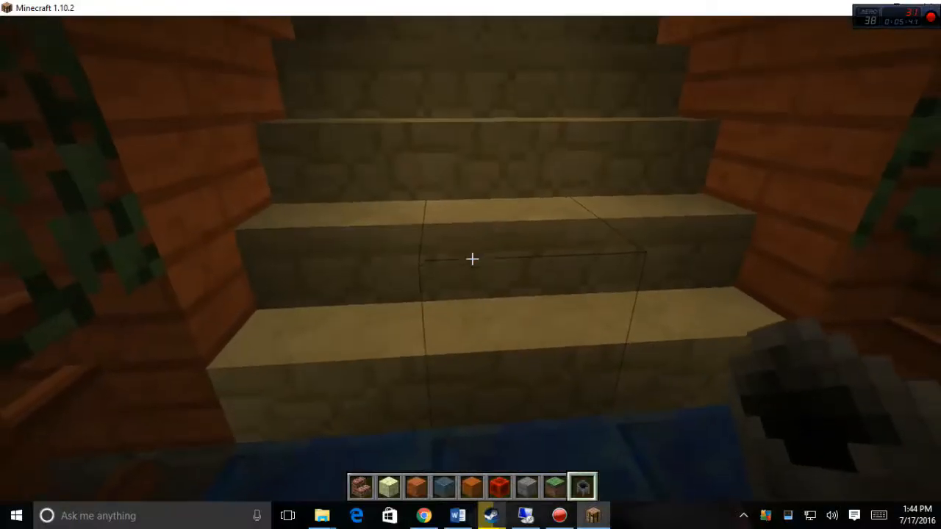
{"action": "mouse_move", "coordinate": [471, 259]}
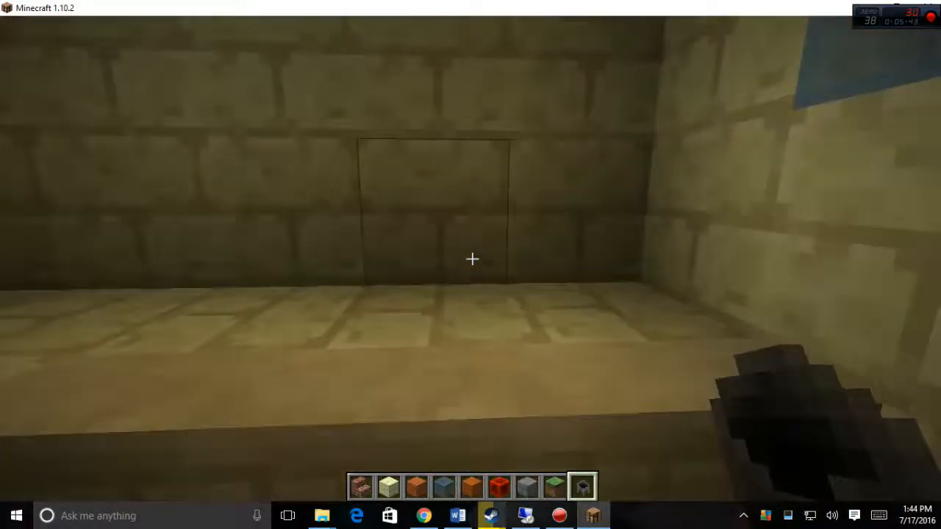
{"action": "mouse_move", "coordinate": [470, 264]}
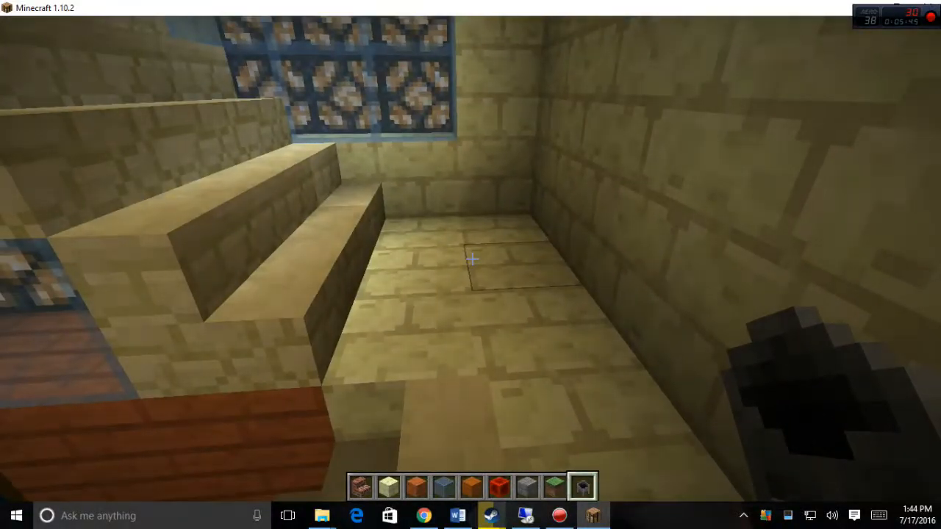
{"action": "mouse_move", "coordinate": [470, 259]}
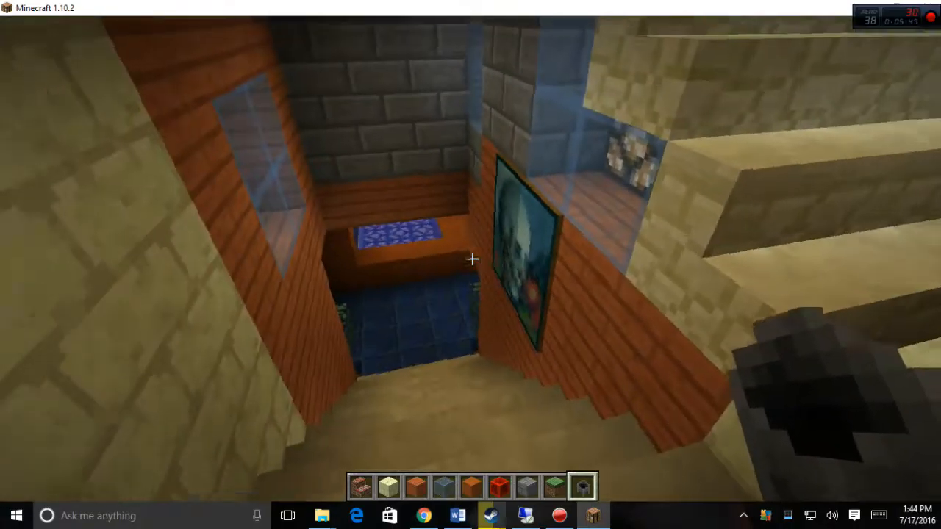
{"action": "mouse_move", "coordinate": [470, 259]}
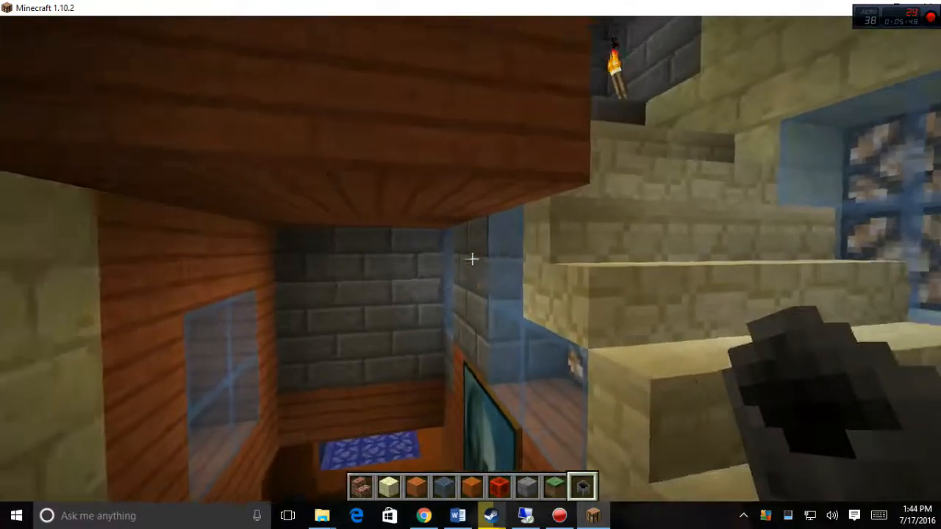
{"action": "mouse_move", "coordinate": [470, 259]}
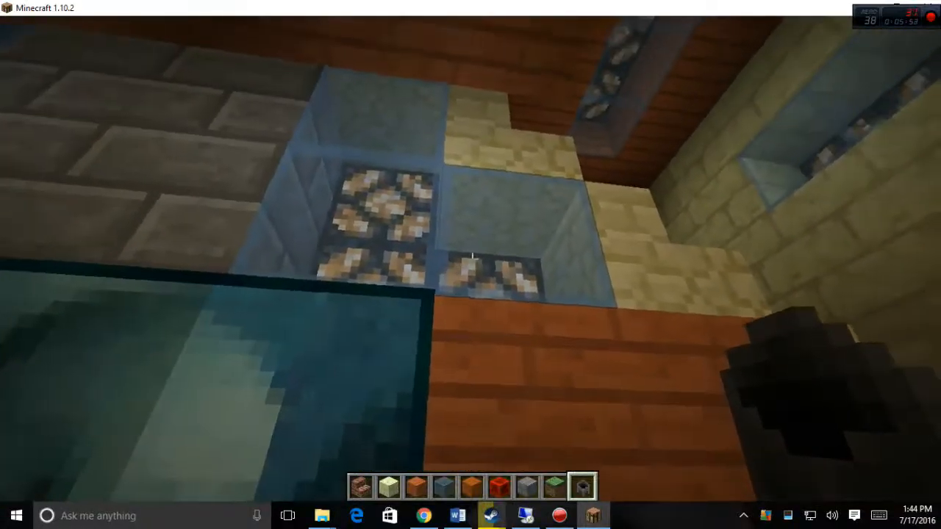
{"action": "mouse_move", "coordinate": [471, 258]}
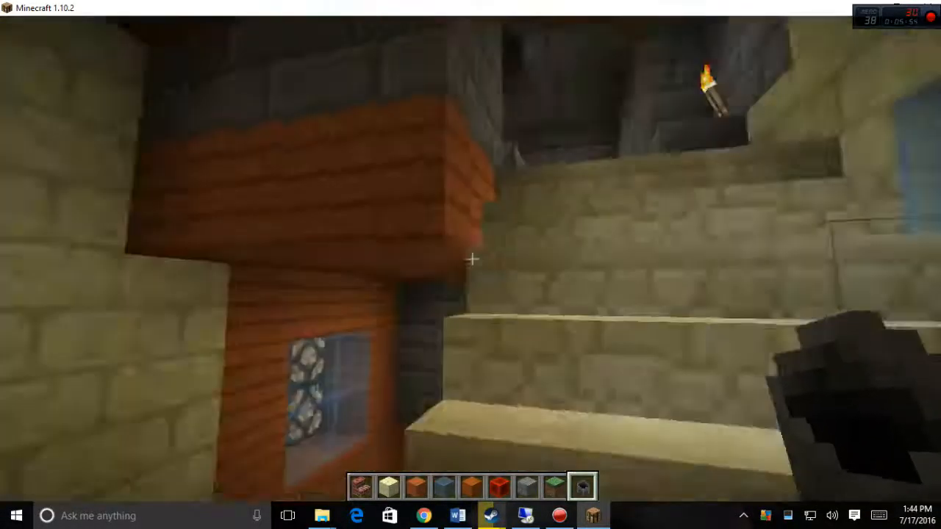
{"action": "mouse_move", "coordinate": [470, 259]}
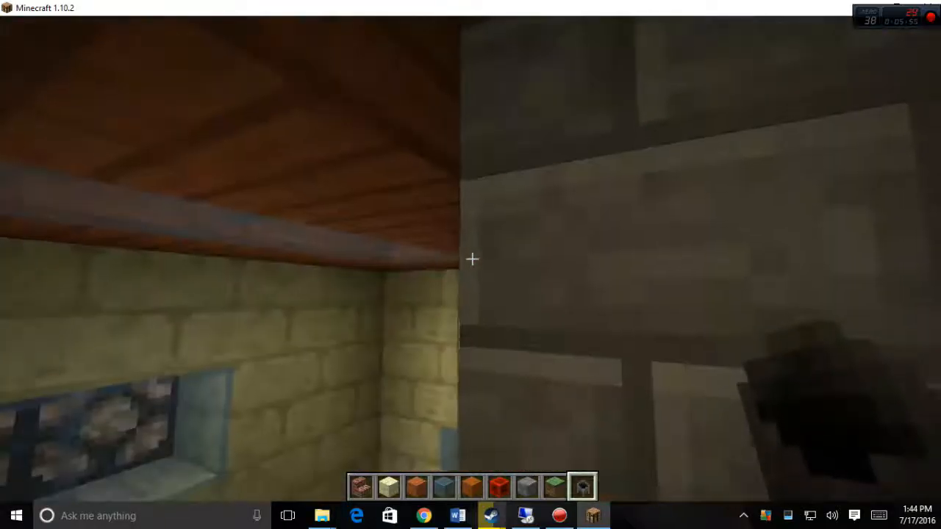
{"action": "mouse_move", "coordinate": [471, 259]}
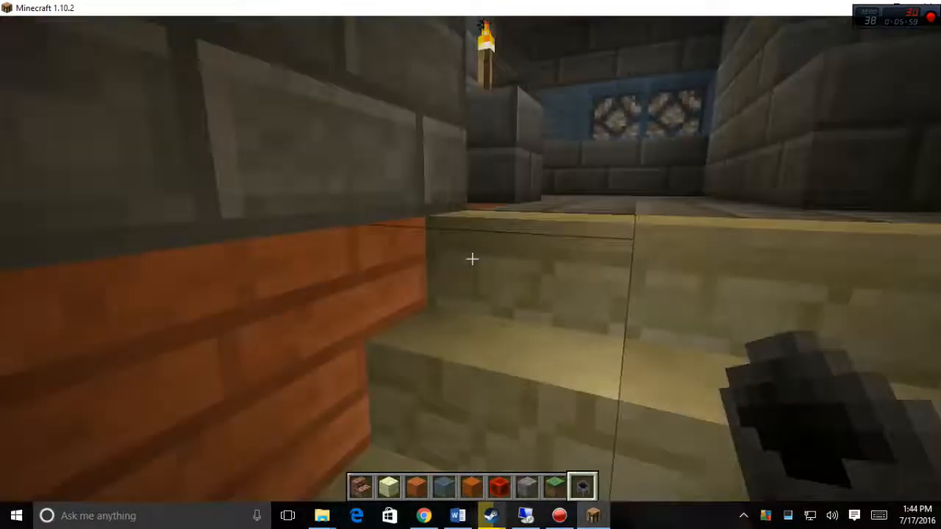
{"action": "mouse_move", "coordinate": [470, 258]}
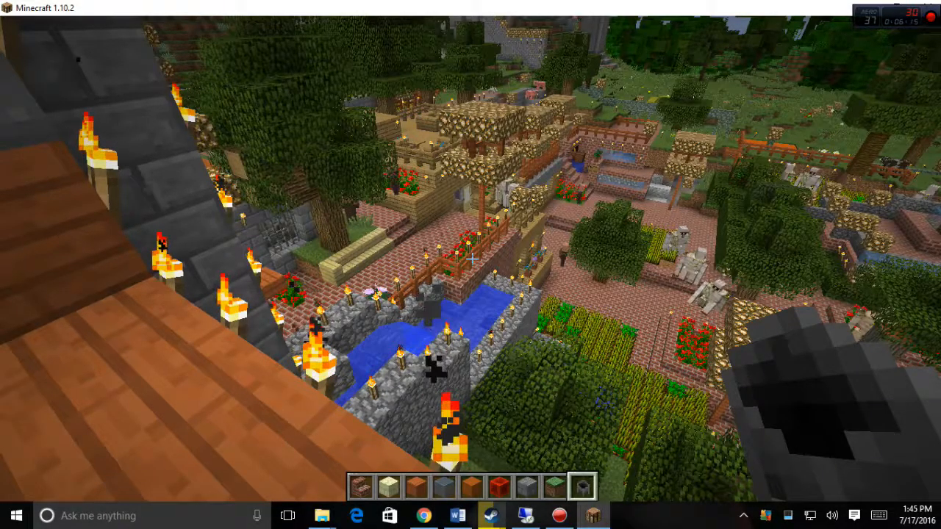
{"action": "mouse_move", "coordinate": [470, 265]}
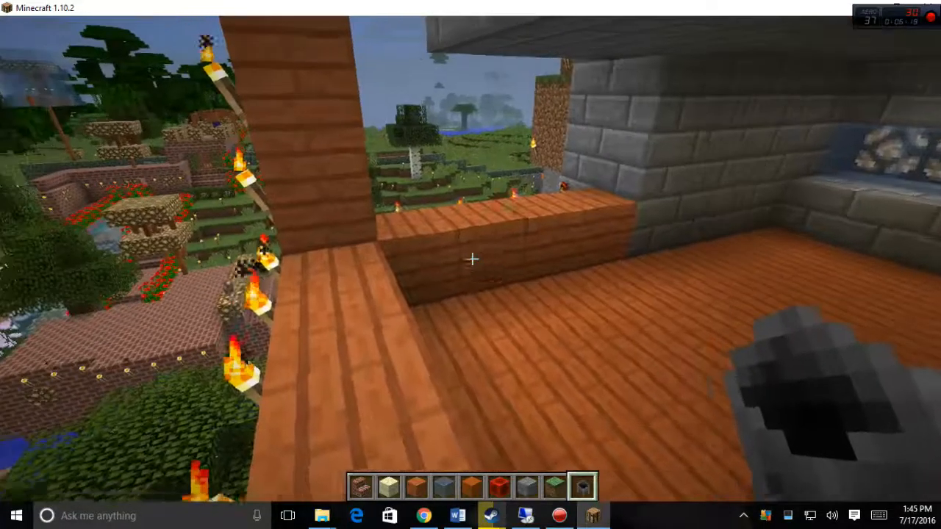
{"action": "mouse_move", "coordinate": [470, 265]}
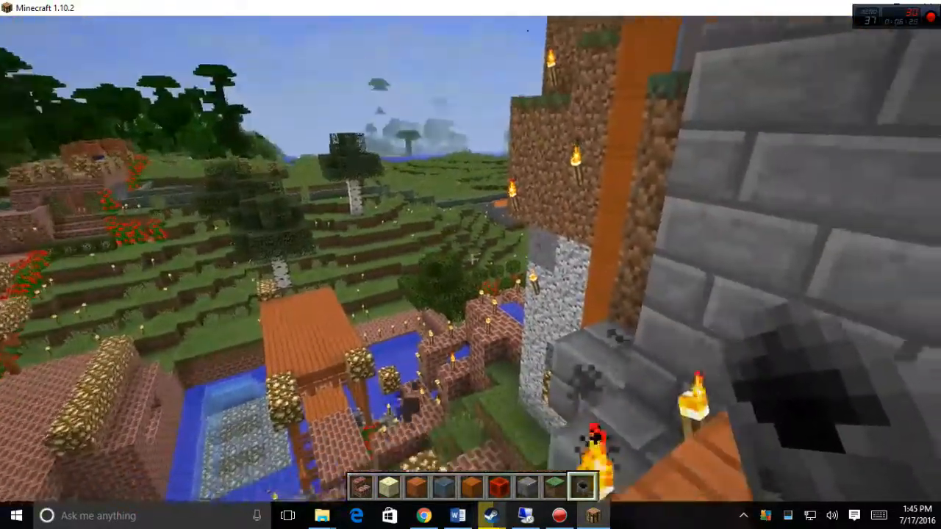
{"action": "mouse_move", "coordinate": [471, 265]}
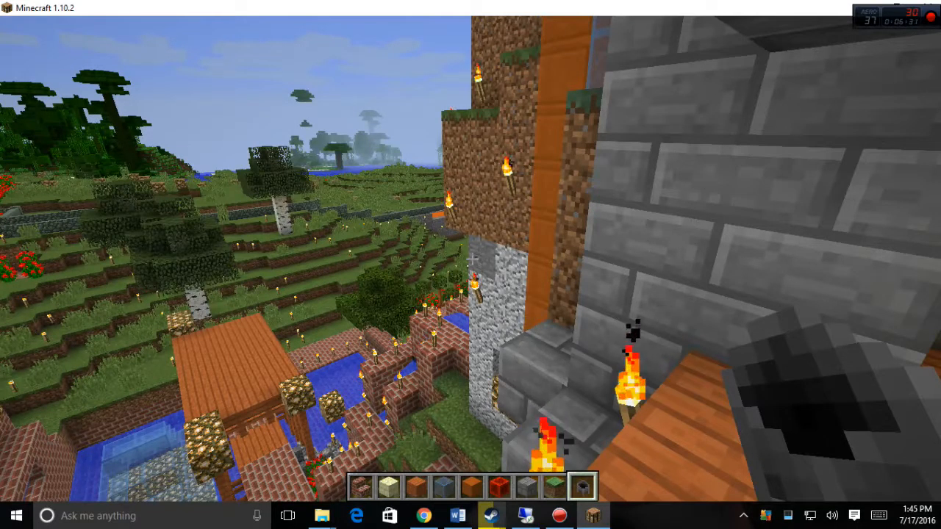
{"action": "mouse_move", "coordinate": [470, 265]}
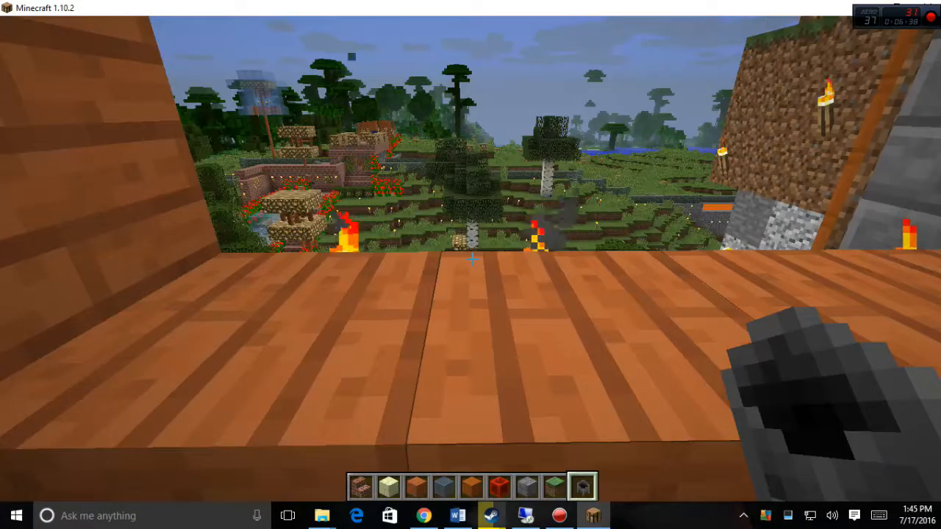
{"action": "mouse_move", "coordinate": [470, 265]}
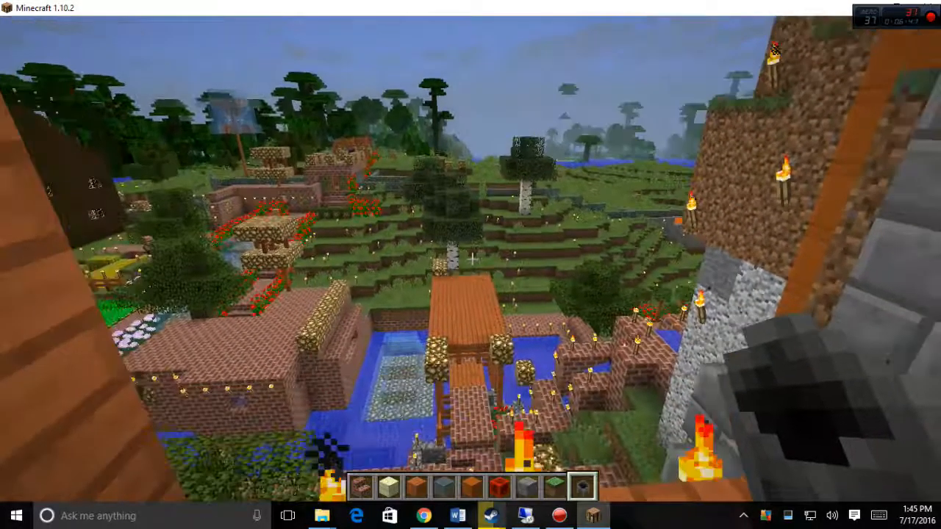
{"action": "mouse_move", "coordinate": [471, 264]}
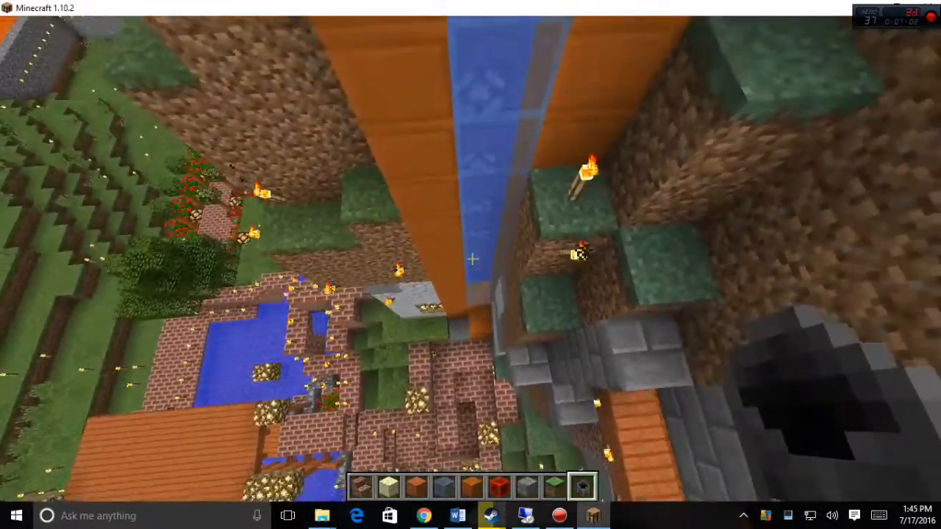
{"action": "mouse_move", "coordinate": [471, 259]}
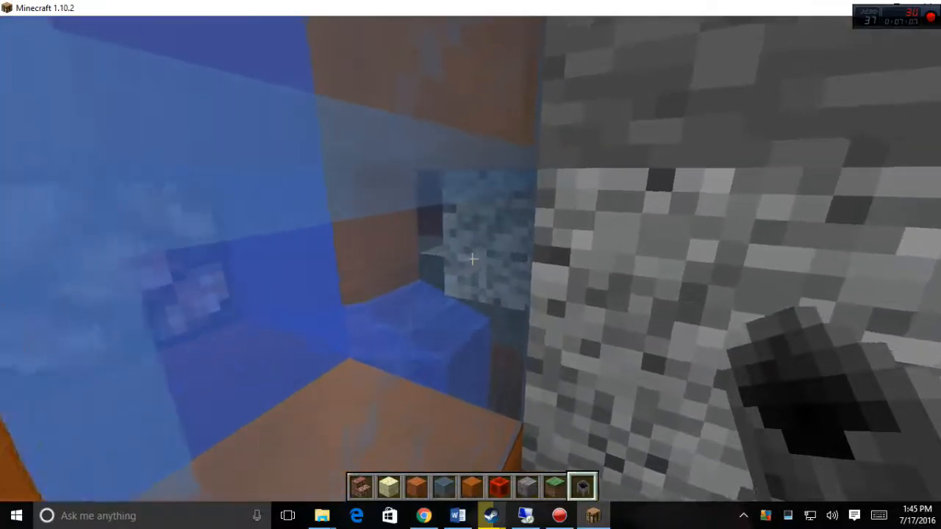
{"action": "mouse_move", "coordinate": [471, 265]}
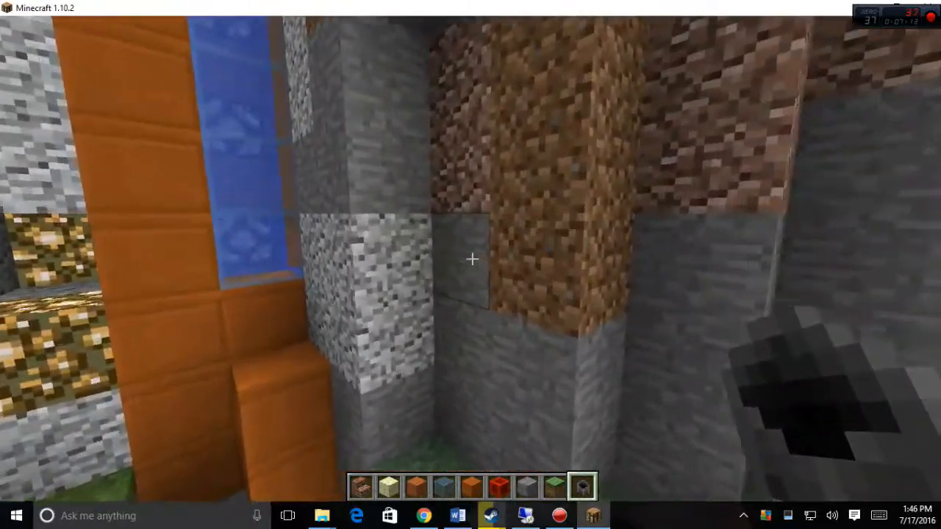
{"action": "mouse_move", "coordinate": [470, 264]}
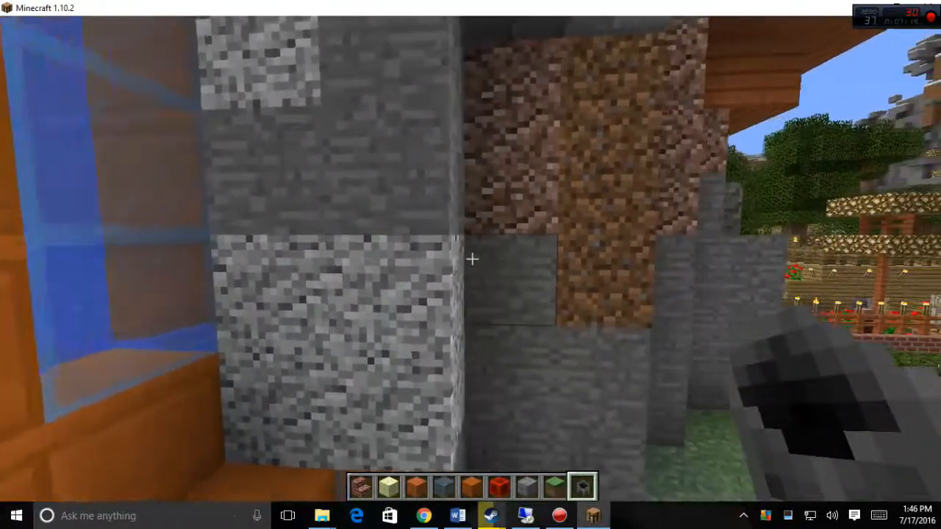
{"action": "mouse_move", "coordinate": [470, 259]}
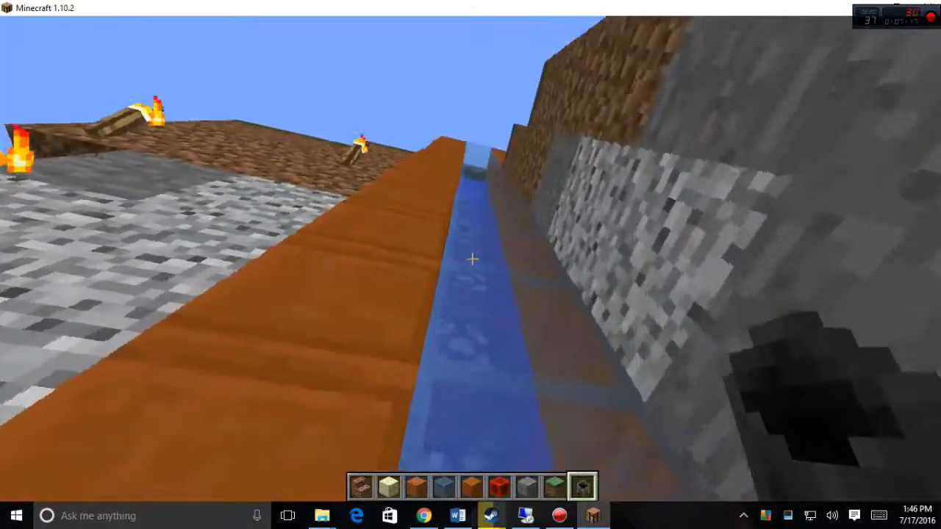
{"action": "mouse_move", "coordinate": [470, 264]}
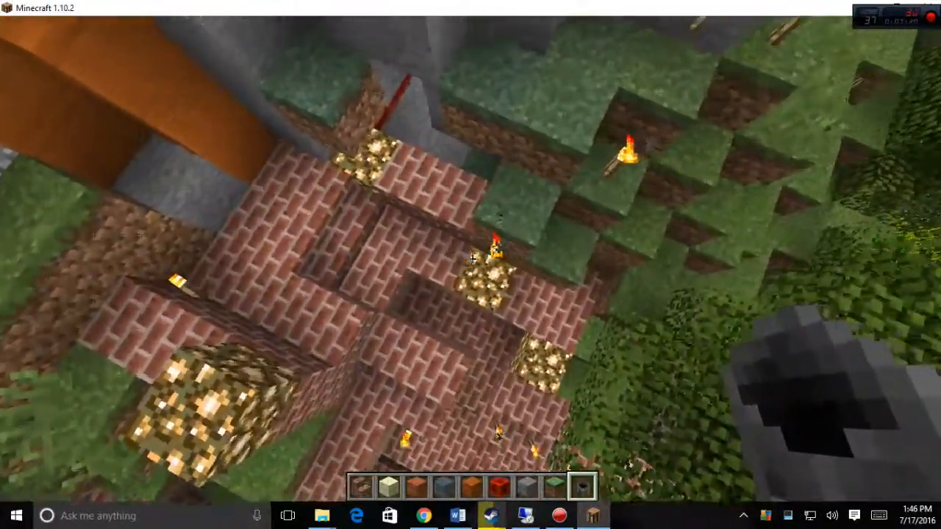
{"action": "mouse_move", "coordinate": [470, 265]}
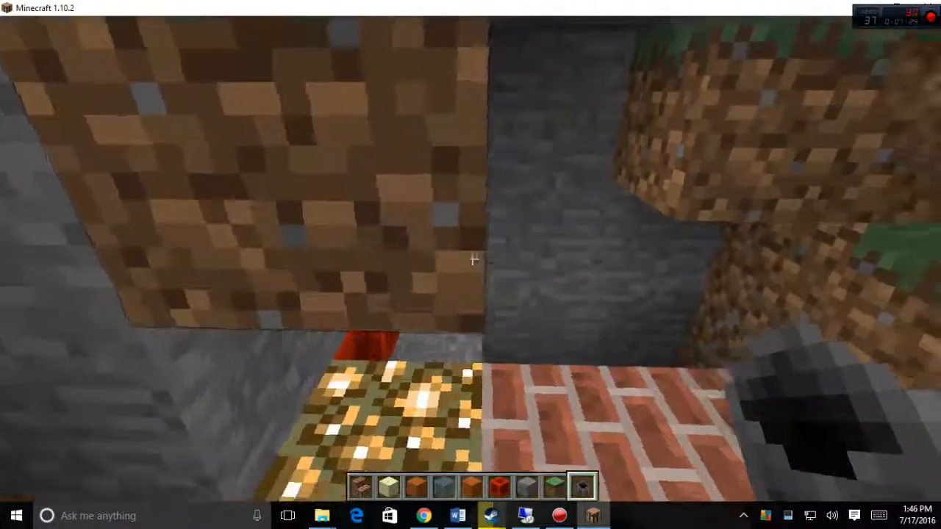
{"action": "mouse_move", "coordinate": [470, 264]}
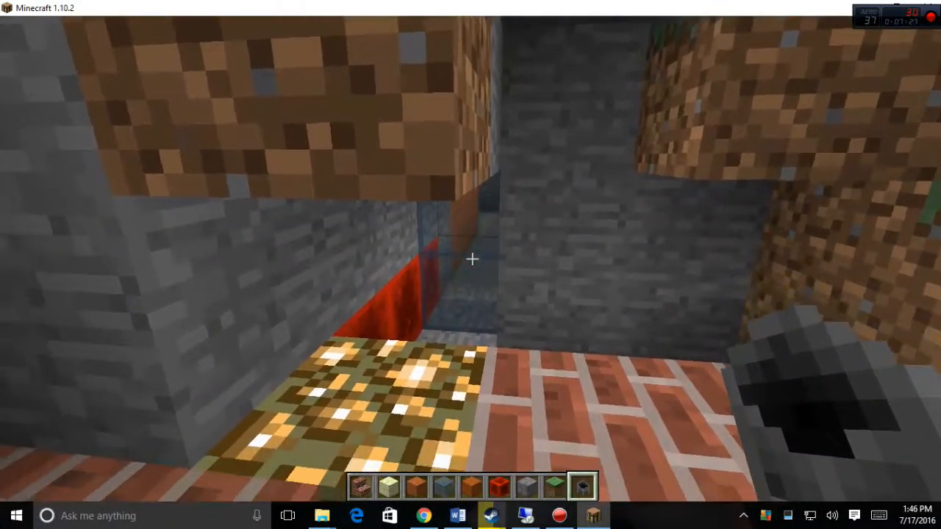
{"action": "mouse_move", "coordinate": [471, 259]}
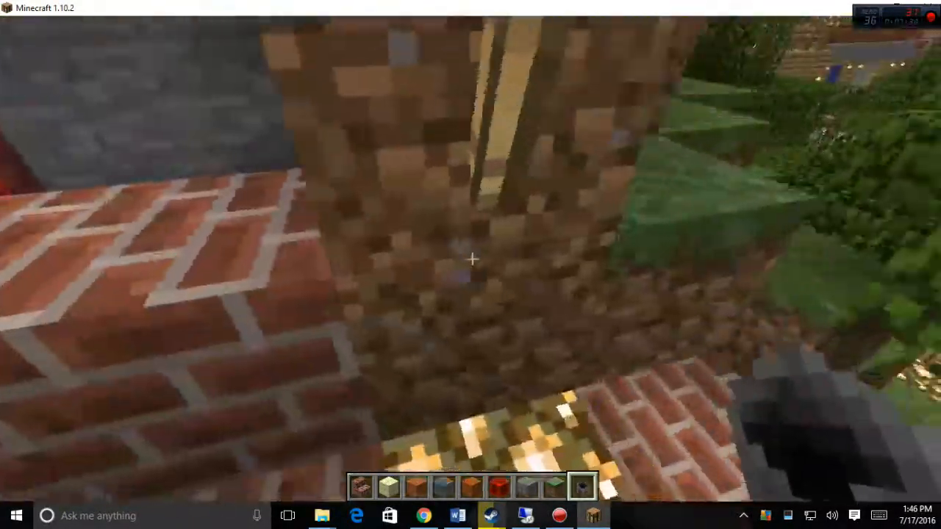
{"action": "mouse_move", "coordinate": [471, 259]}
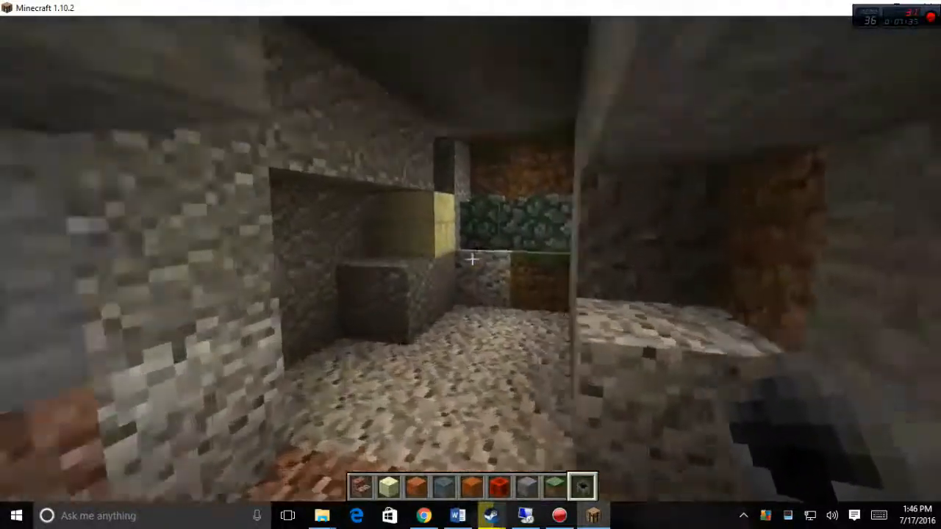
{"action": "mouse_move", "coordinate": [470, 265]}
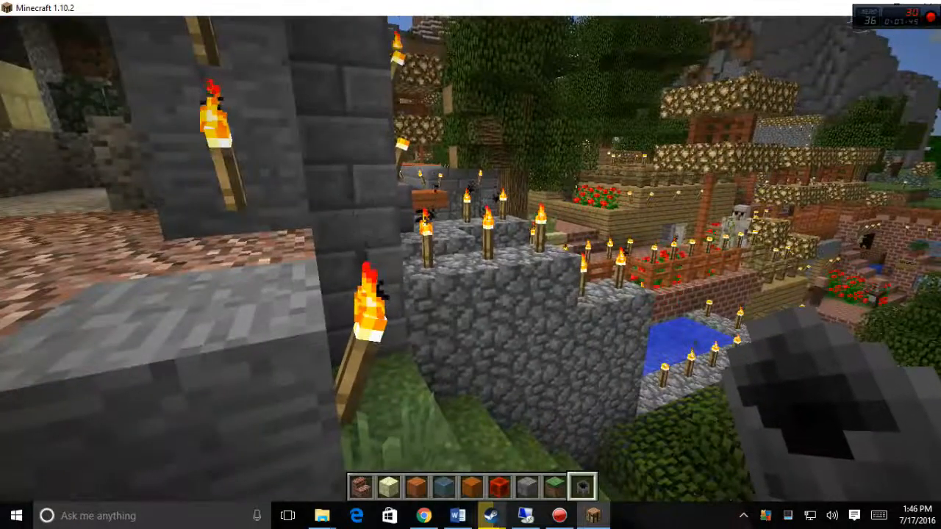
{"action": "mouse_move", "coordinate": [470, 265]}
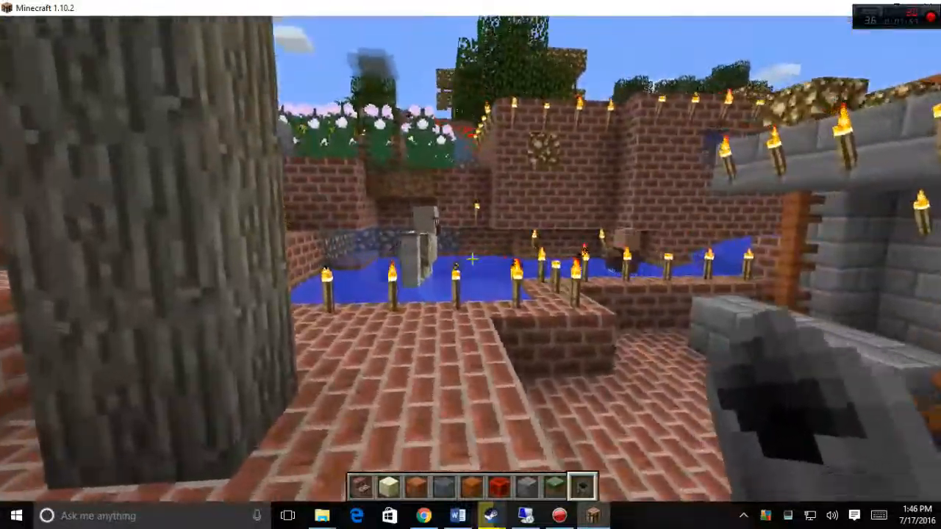
{"action": "mouse_move", "coordinate": [470, 264]}
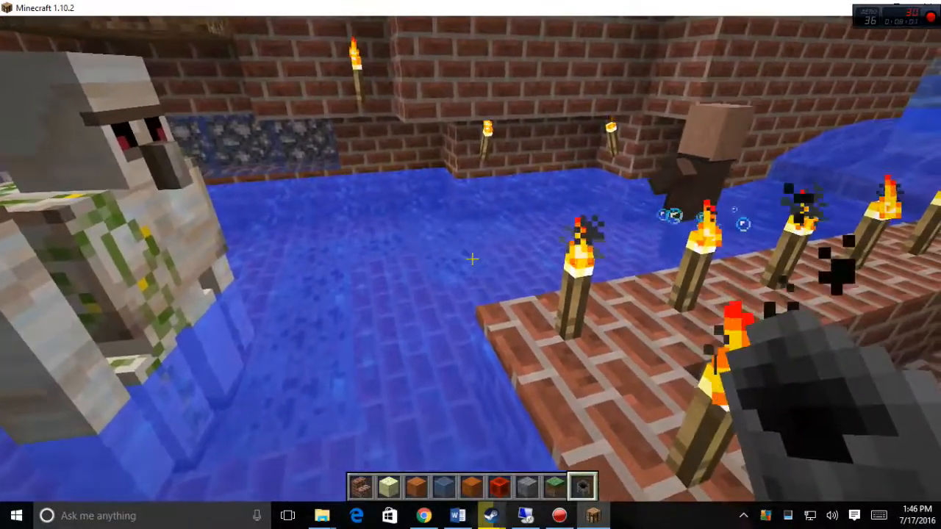
{"action": "mouse_move", "coordinate": [470, 265]}
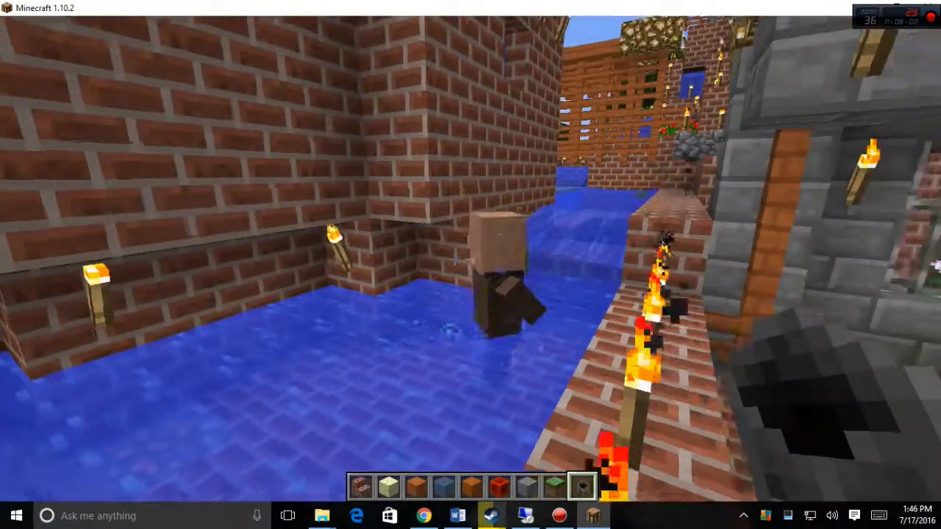
{"action": "mouse_move", "coordinate": [470, 264]}
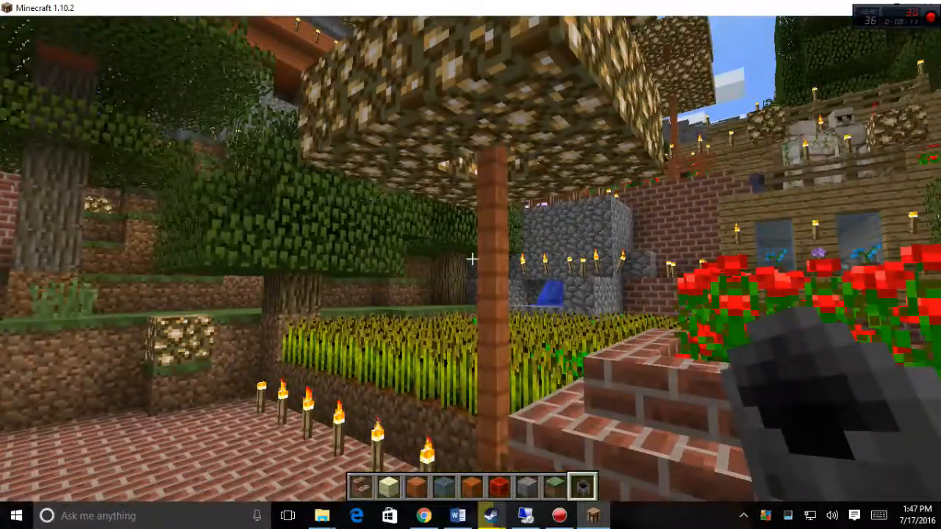
{"action": "mouse_move", "coordinate": [470, 257]}
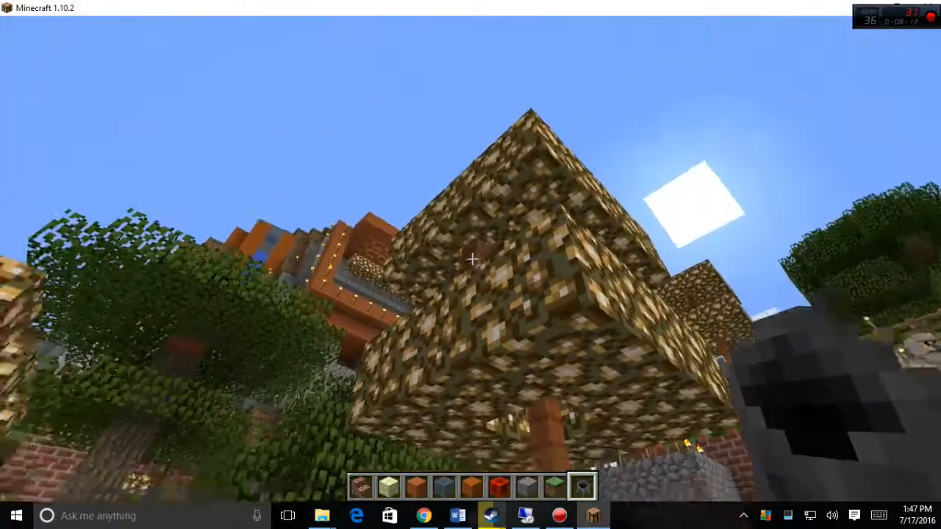
{"action": "mouse_move", "coordinate": [471, 257]}
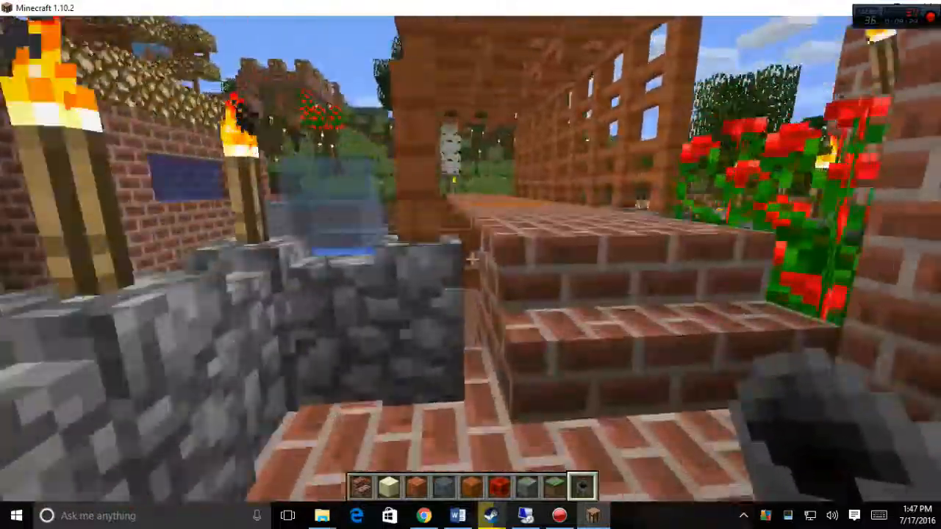
{"action": "mouse_move", "coordinate": [470, 264]}
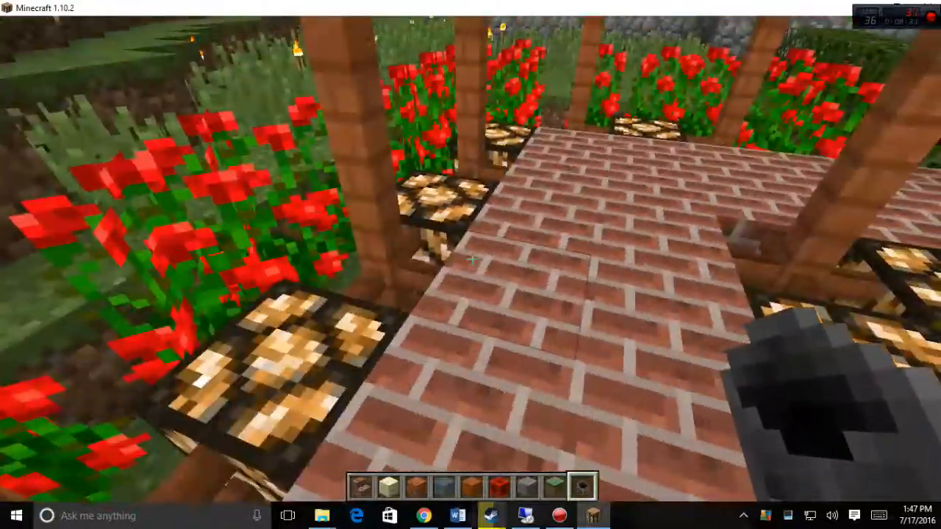
{"action": "mouse_move", "coordinate": [471, 264]}
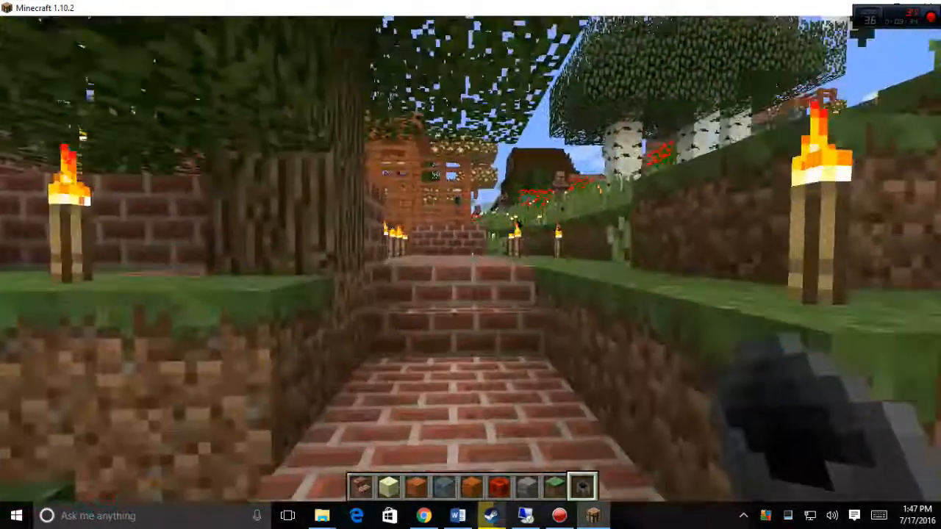
{"action": "mouse_move", "coordinate": [470, 264]}
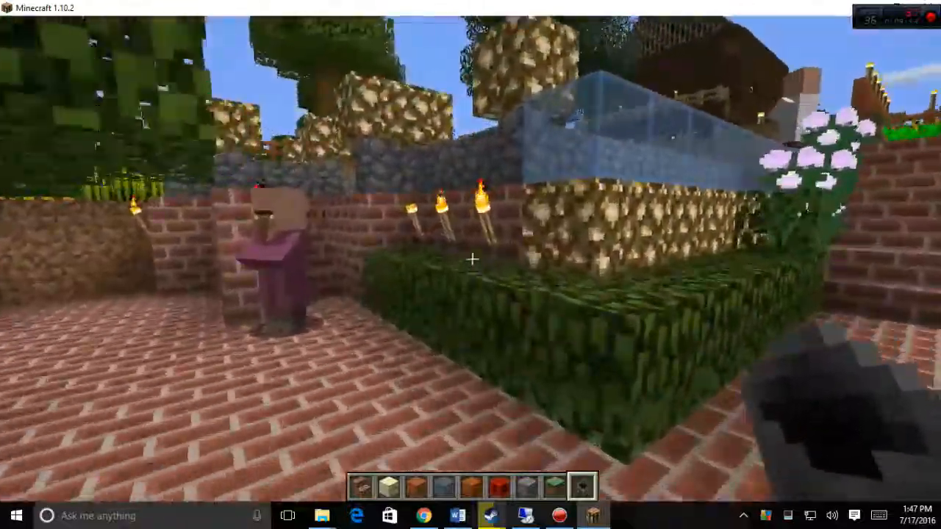
{"action": "mouse_move", "coordinate": [470, 265]}
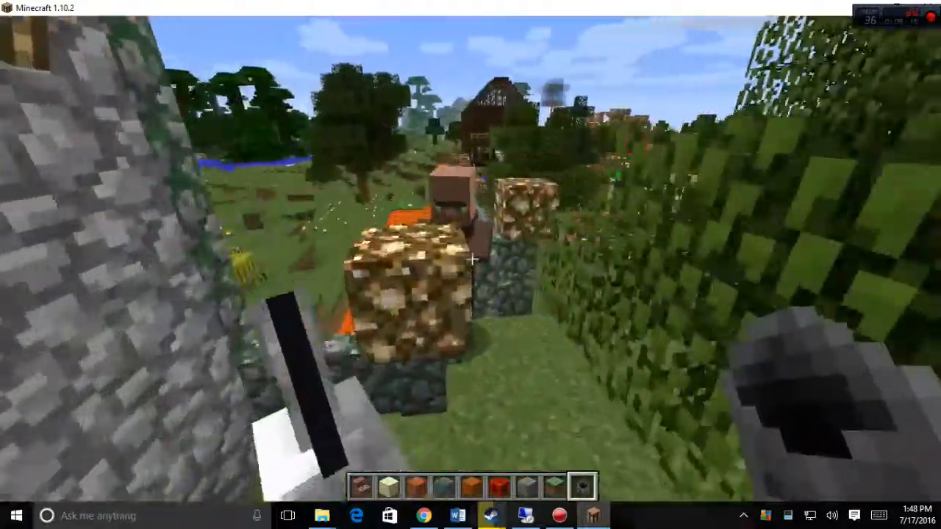
{"action": "mouse_move", "coordinate": [471, 258]}
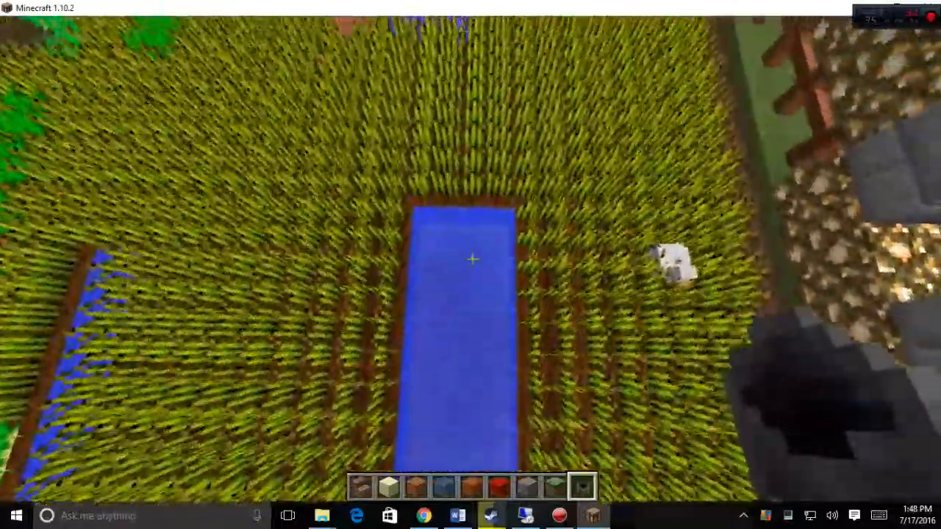
{"action": "mouse_move", "coordinate": [470, 257]}
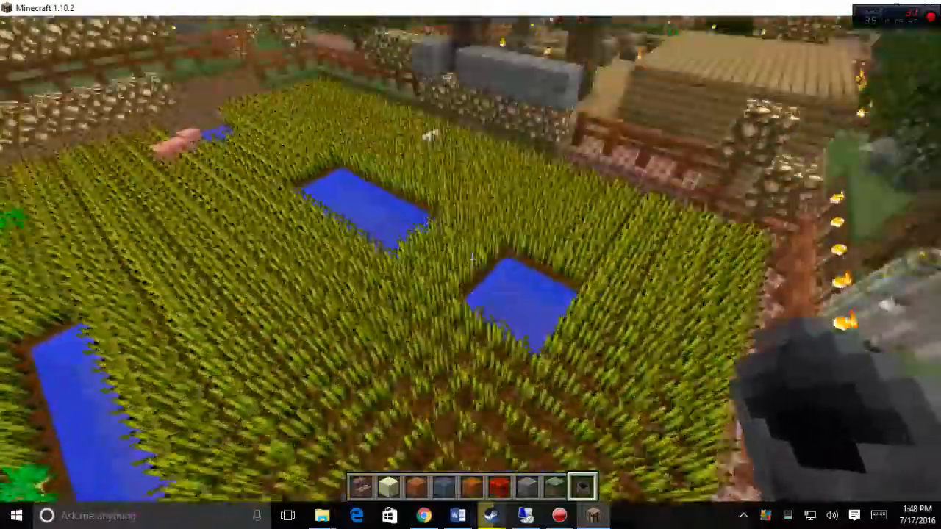
{"action": "mouse_move", "coordinate": [470, 264]}
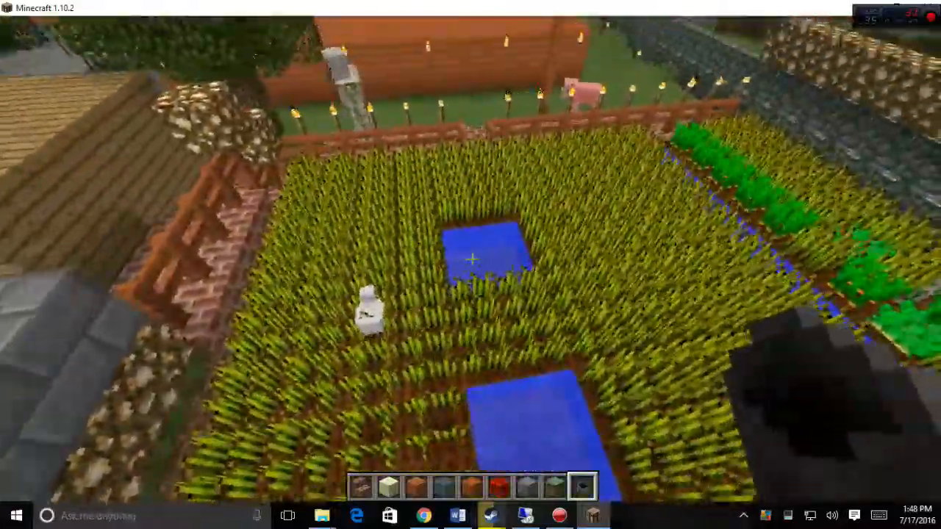
{"action": "mouse_move", "coordinate": [471, 264]}
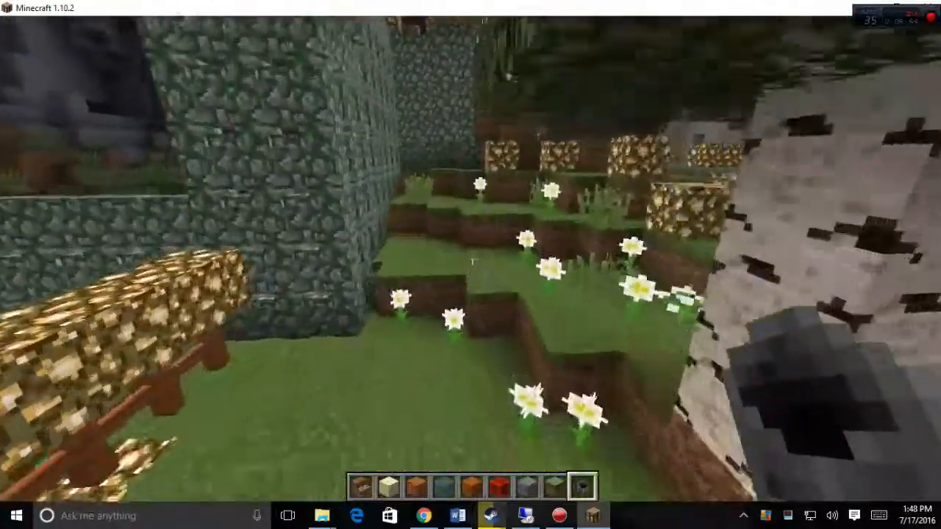
{"action": "mouse_move", "coordinate": [470, 265]}
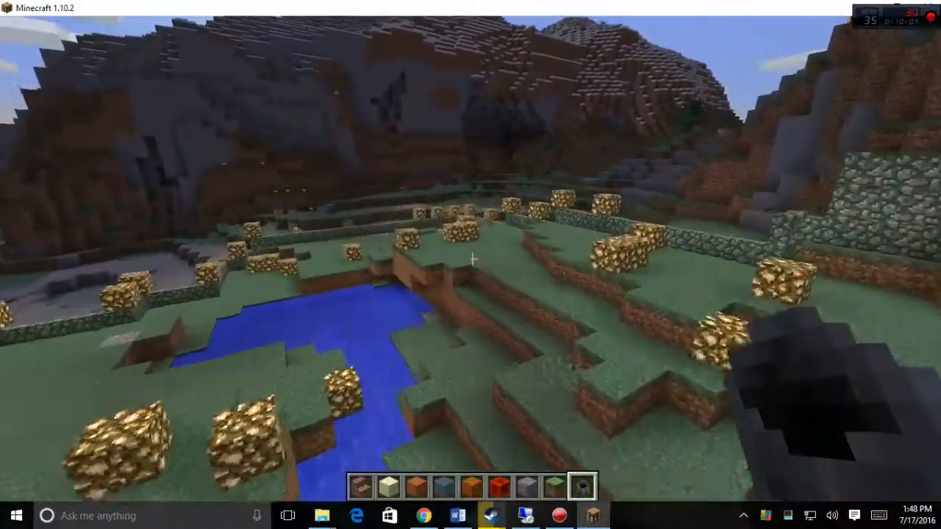
{"action": "mouse_move", "coordinate": [470, 259]}
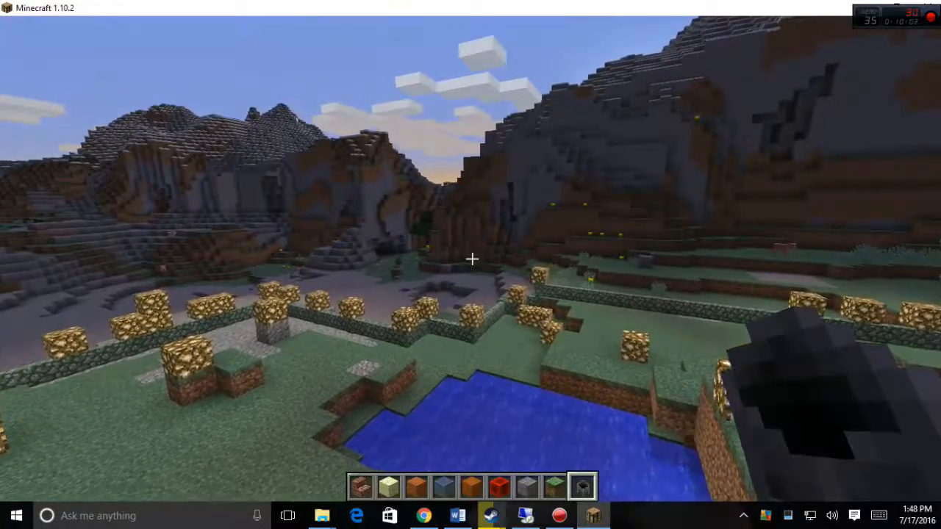
{"action": "mouse_move", "coordinate": [471, 265]}
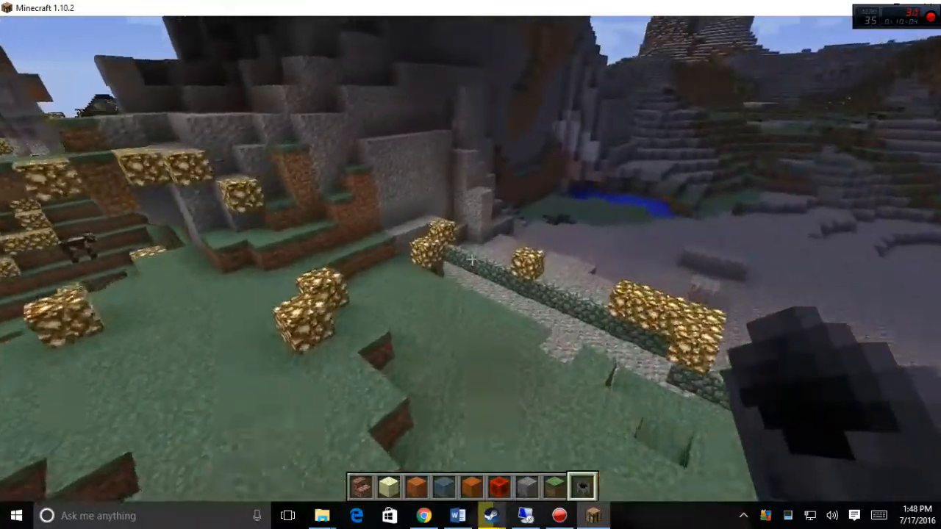
{"action": "mouse_move", "coordinate": [471, 264]}
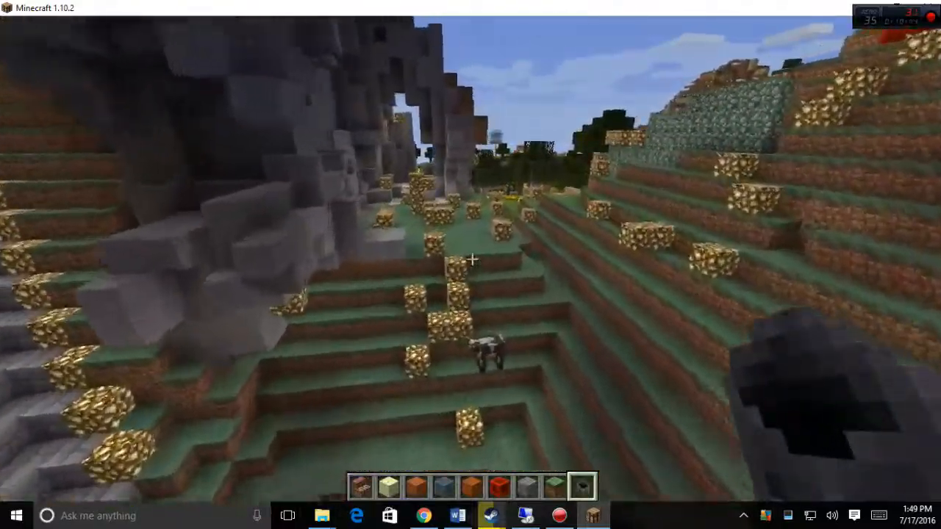
{"action": "mouse_move", "coordinate": [470, 264]}
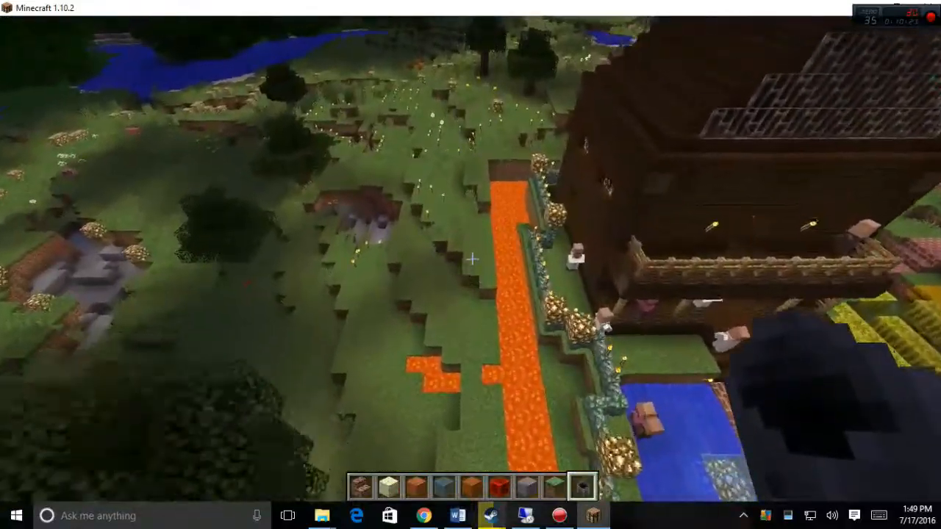
{"action": "mouse_move", "coordinate": [470, 258]}
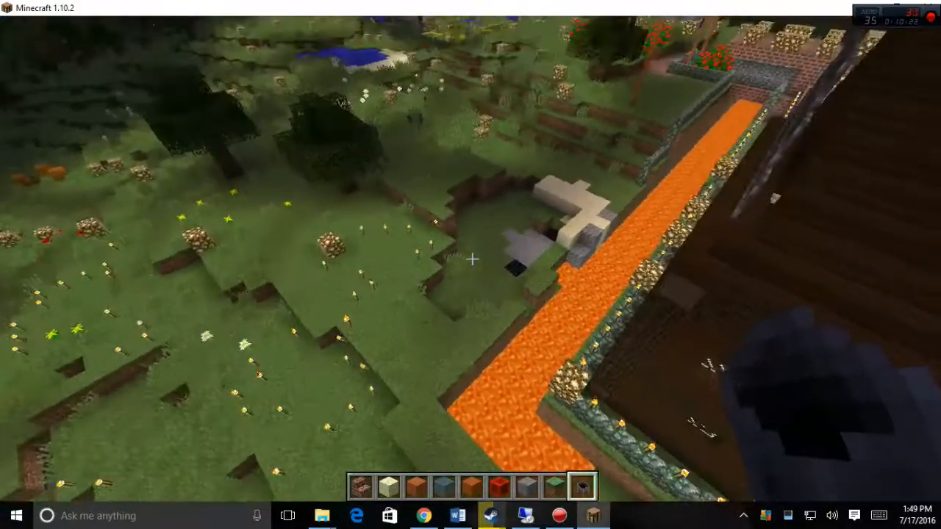
{"action": "mouse_move", "coordinate": [471, 258]}
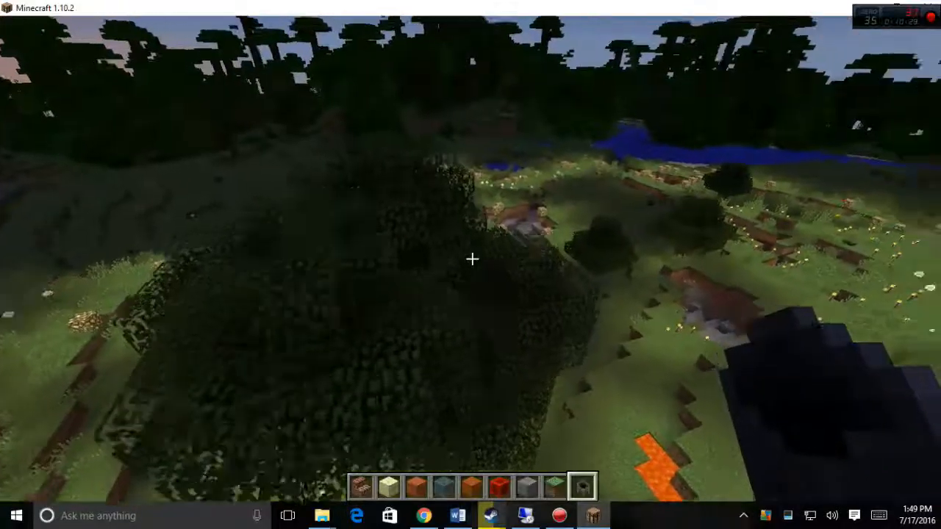
{"action": "mouse_move", "coordinate": [471, 259]}
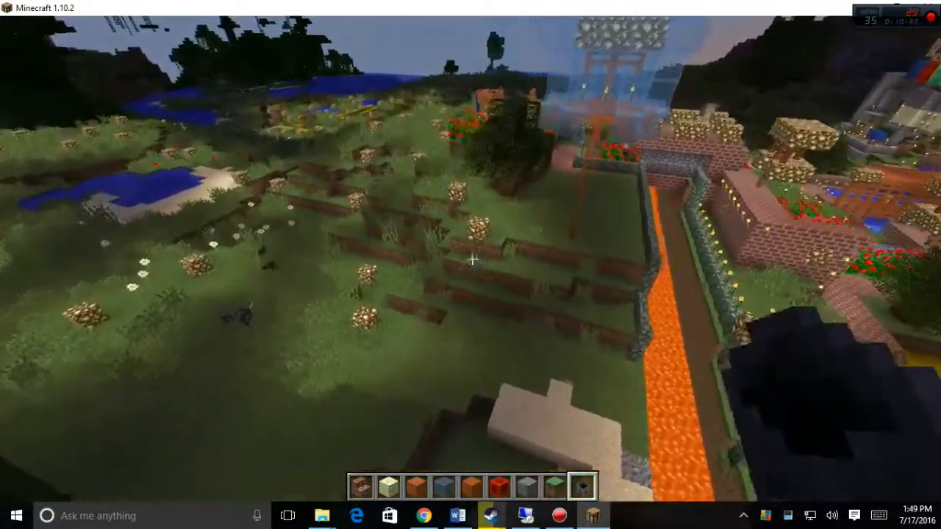
{"action": "mouse_move", "coordinate": [470, 264]}
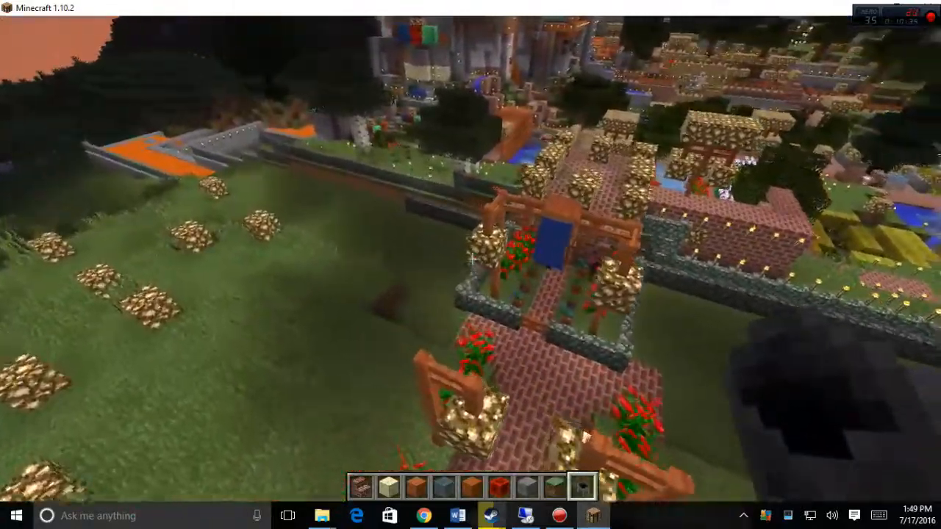
{"action": "mouse_move", "coordinate": [471, 265]}
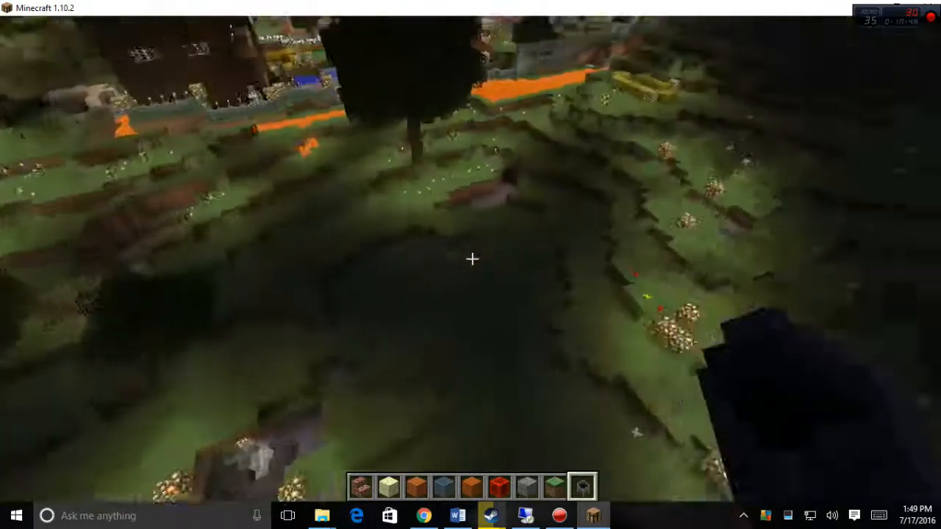
{"action": "mouse_move", "coordinate": [470, 259]}
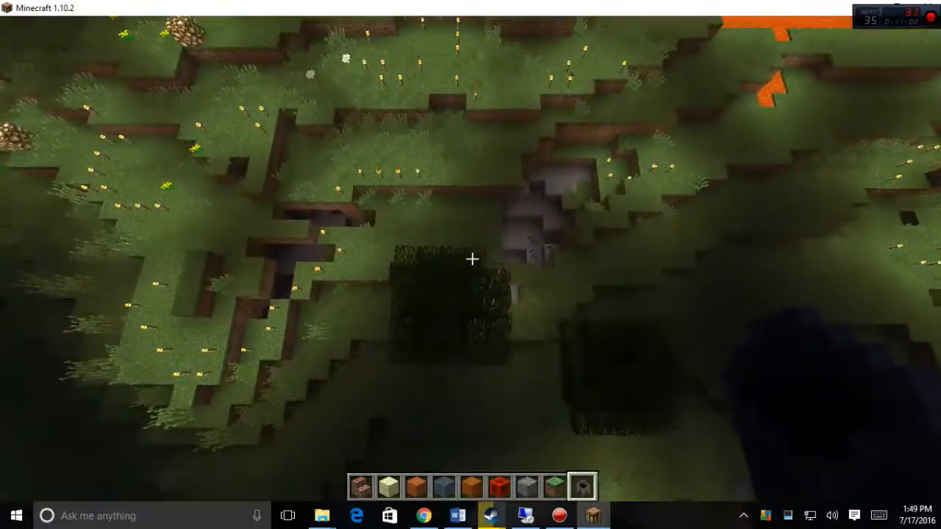
{"action": "mouse_move", "coordinate": [470, 259]}
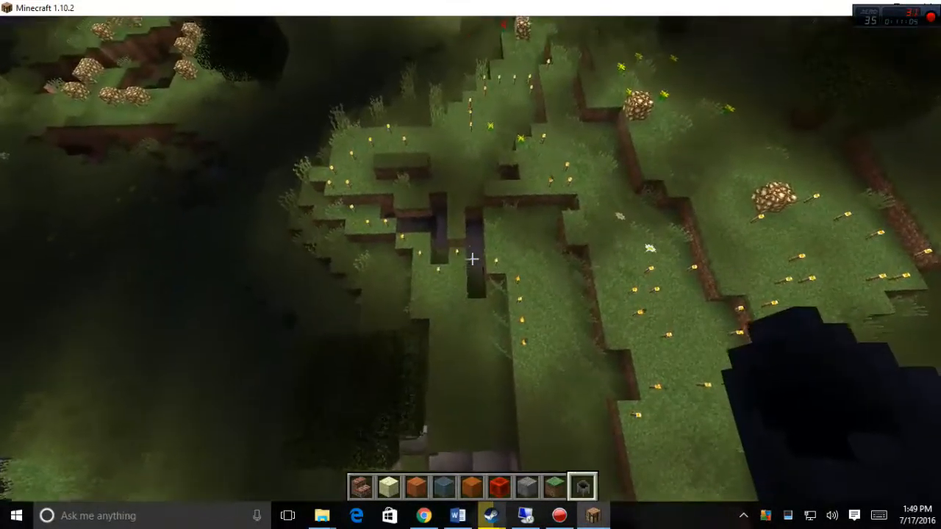
{"action": "mouse_move", "coordinate": [470, 258]}
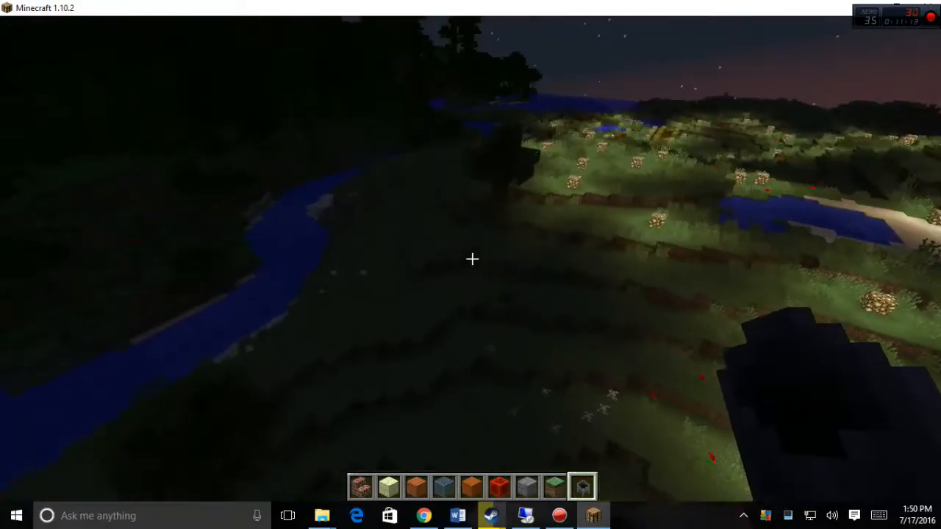
{"action": "mouse_move", "coordinate": [470, 258]}
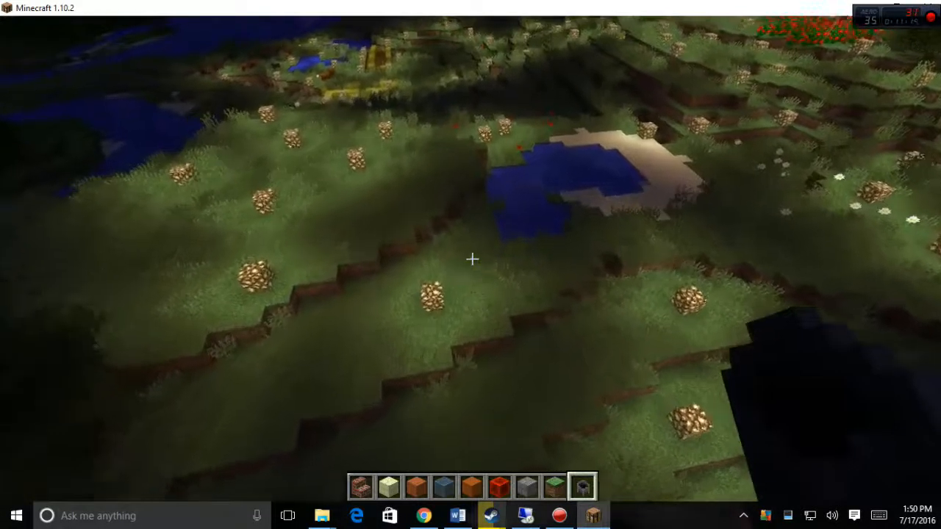
{"action": "mouse_move", "coordinate": [471, 259]}
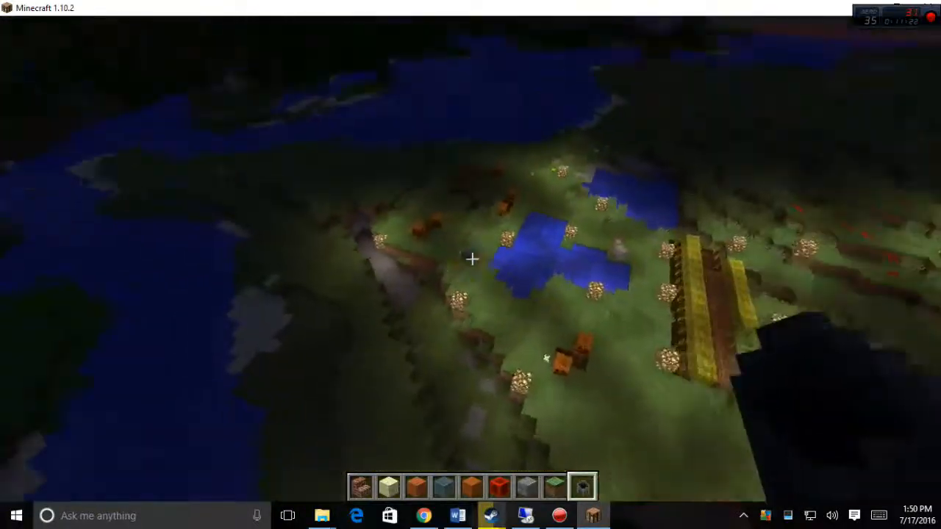
{"action": "mouse_move", "coordinate": [471, 259]}
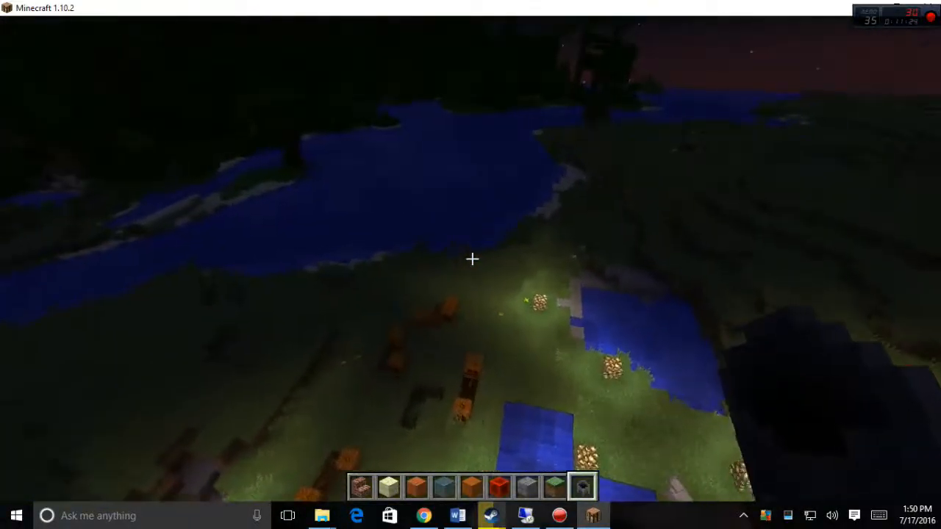
{"action": "mouse_move", "coordinate": [470, 259]}
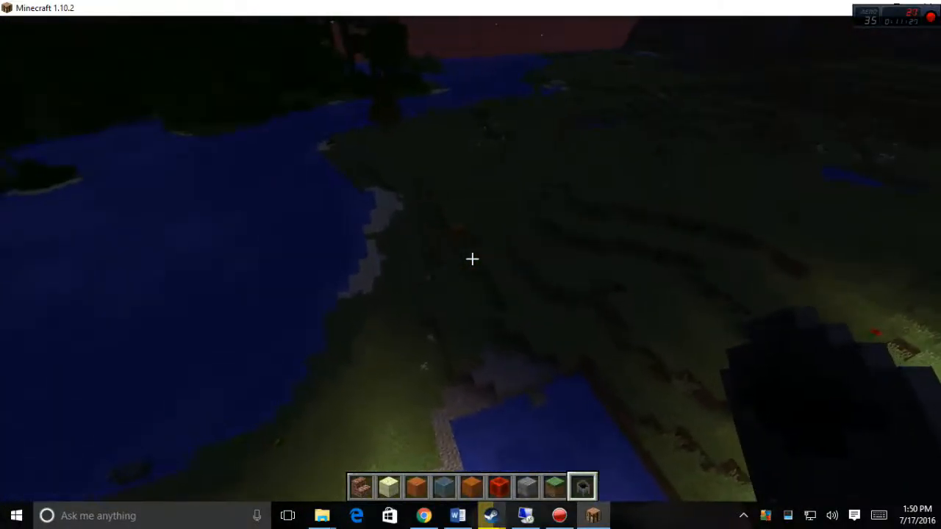
{"action": "mouse_move", "coordinate": [470, 259]}
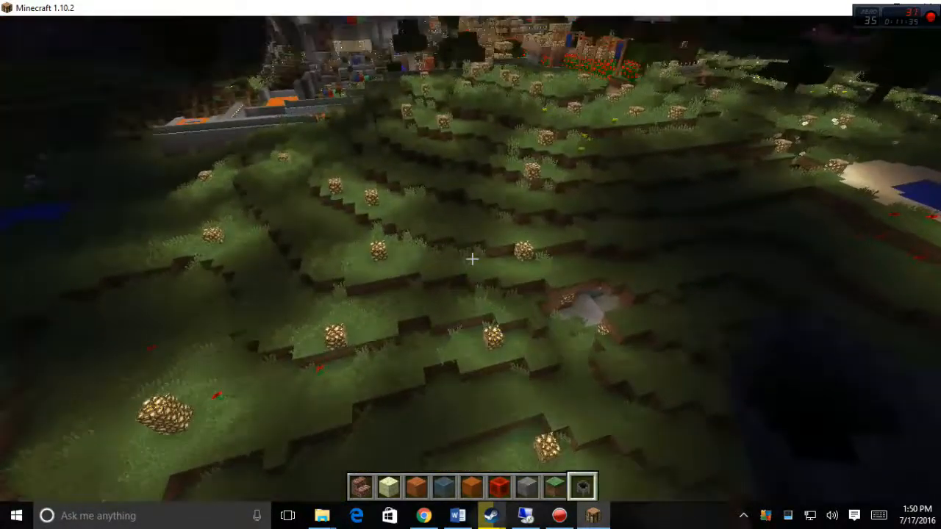
{"action": "mouse_move", "coordinate": [471, 259]}
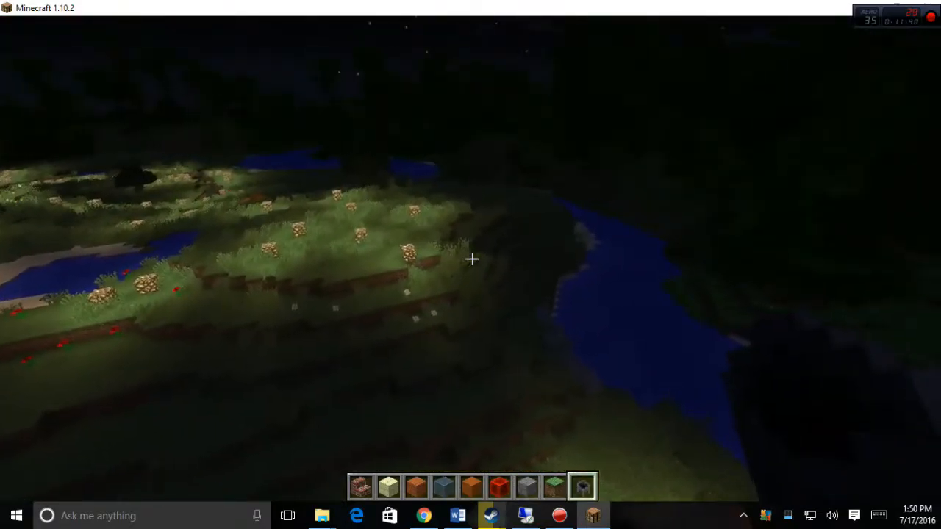
{"action": "mouse_move", "coordinate": [471, 259]}
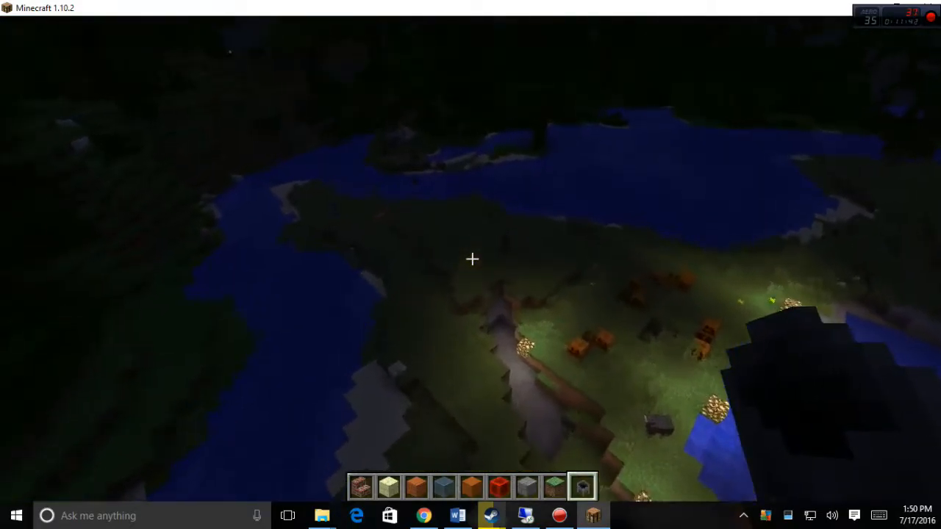
{"action": "mouse_move", "coordinate": [470, 259]}
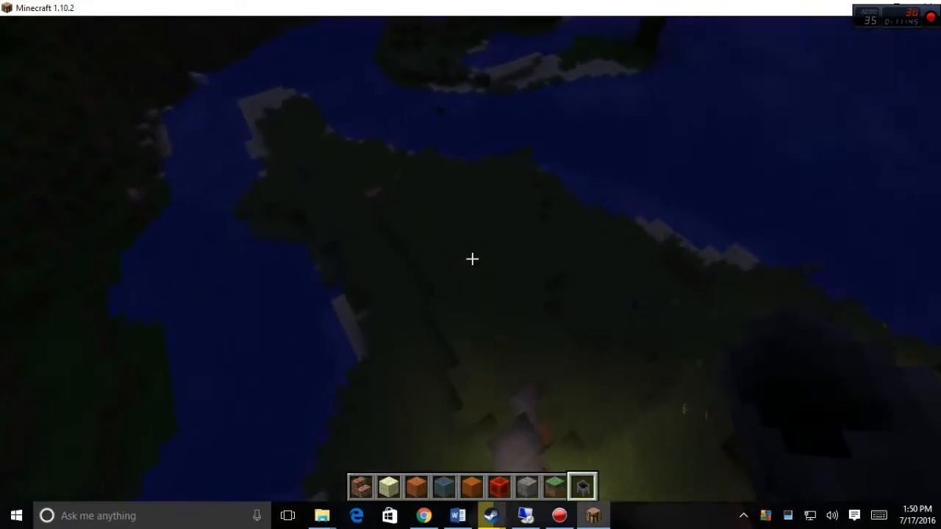
{"action": "mouse_move", "coordinate": [470, 259]}
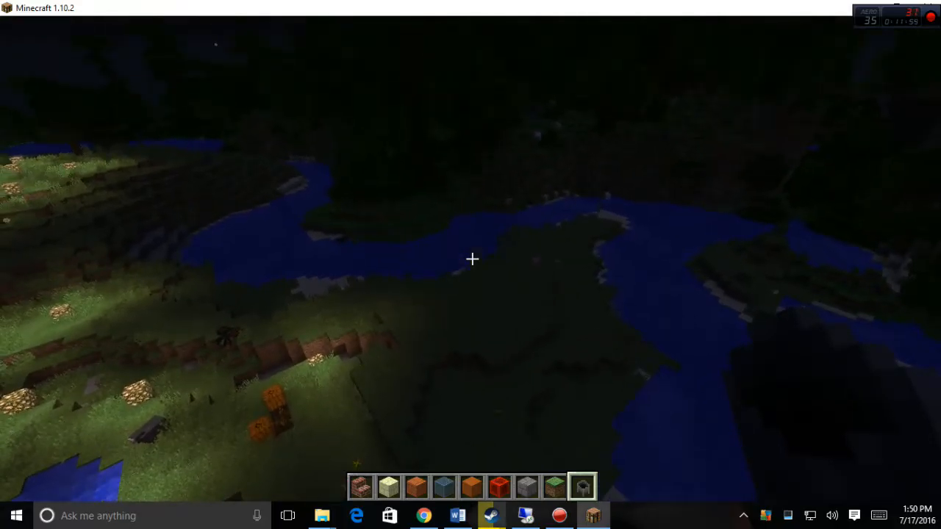
{"action": "mouse_move", "coordinate": [471, 259]}
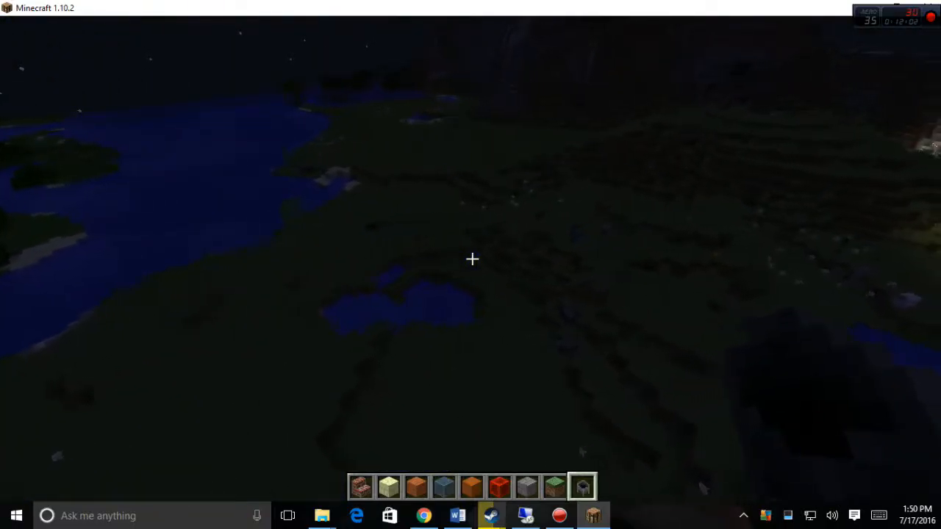
{"action": "mouse_move", "coordinate": [470, 259]}
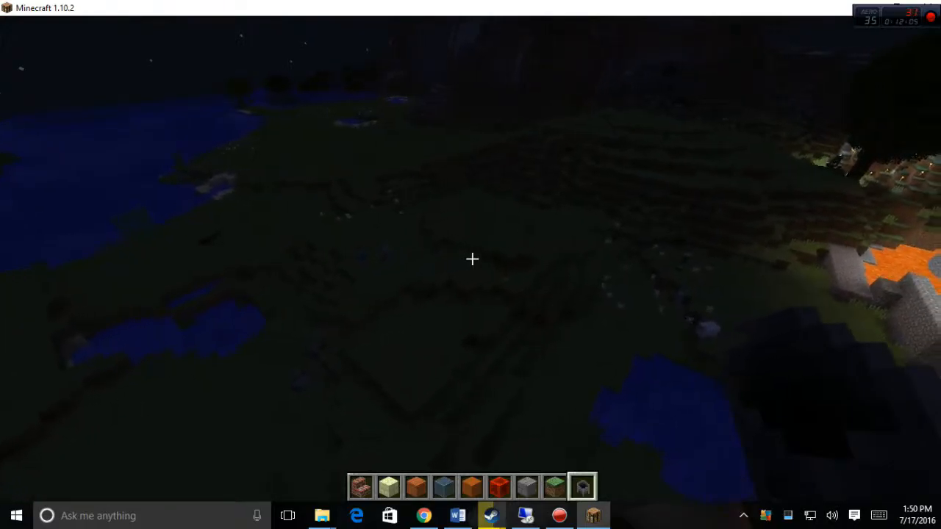
{"action": "mouse_move", "coordinate": [470, 259]}
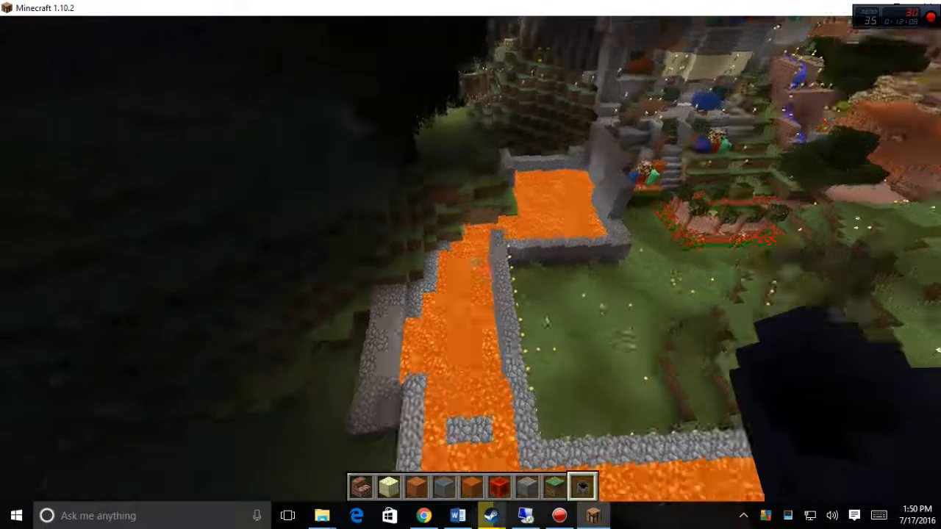
{"action": "mouse_move", "coordinate": [471, 264]}
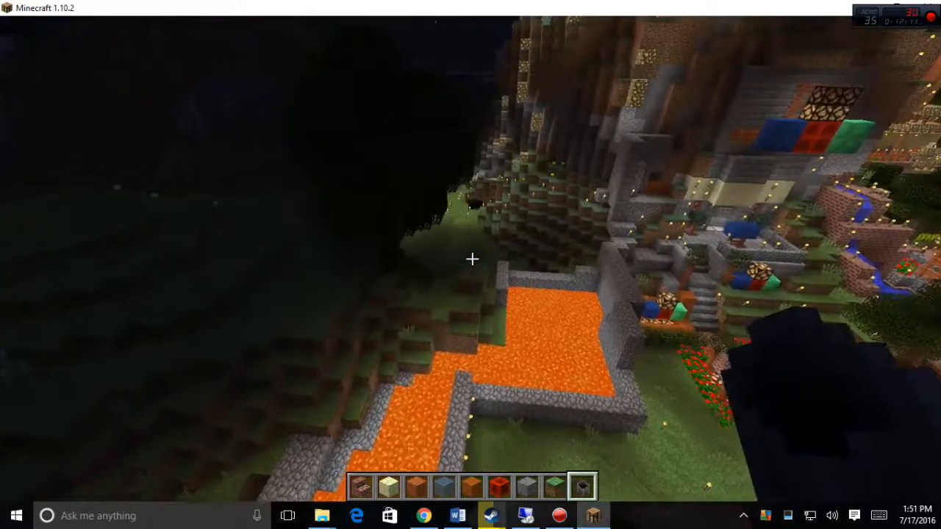
{"action": "mouse_move", "coordinate": [471, 259]}
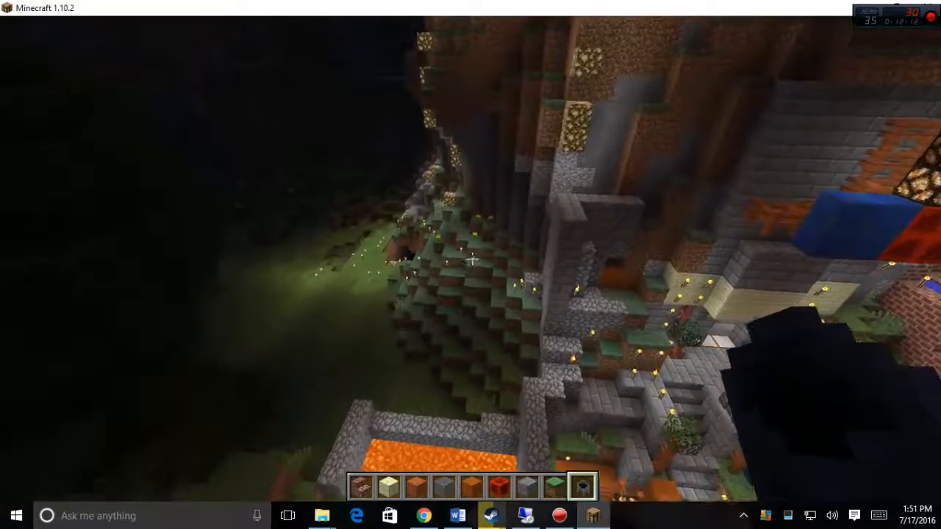
{"action": "mouse_move", "coordinate": [471, 259]}
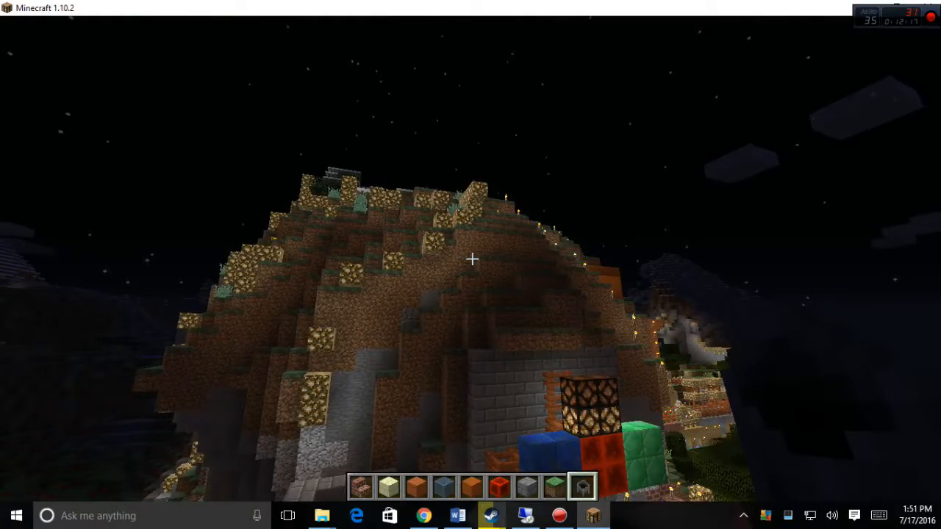
{"action": "mouse_move", "coordinate": [471, 259]}
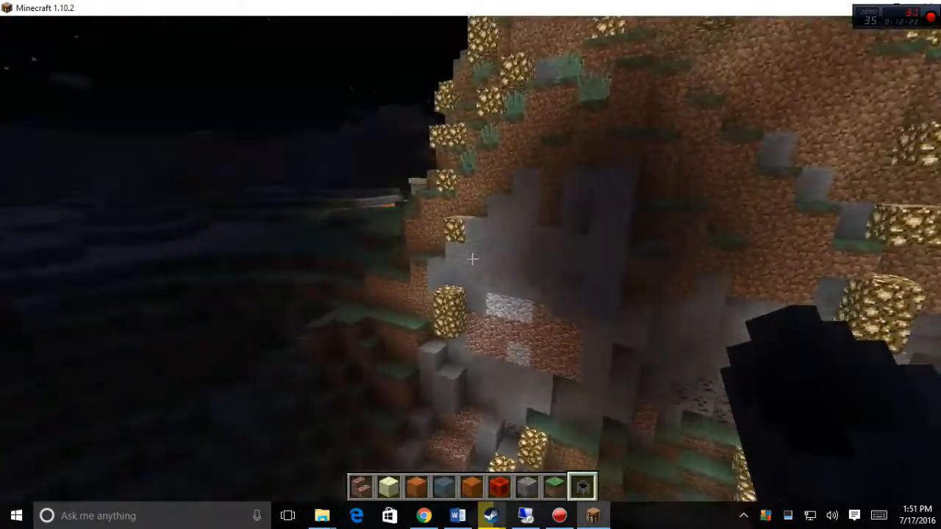
{"action": "mouse_move", "coordinate": [471, 259]}
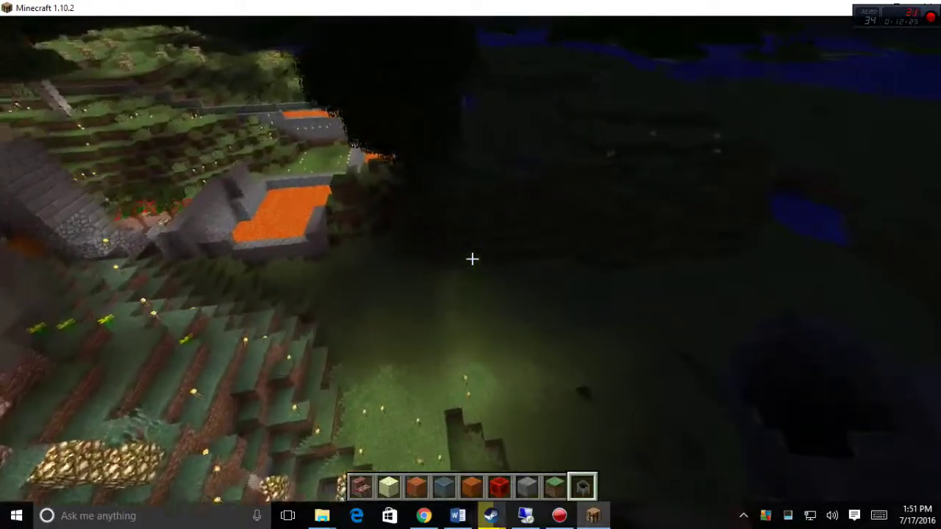
{"action": "mouse_move", "coordinate": [470, 258]}
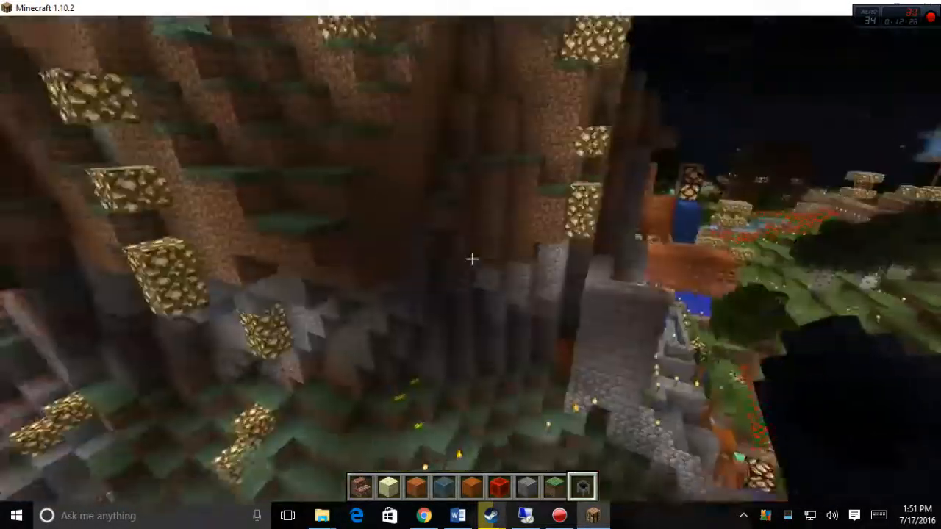
{"action": "mouse_move", "coordinate": [470, 259]}
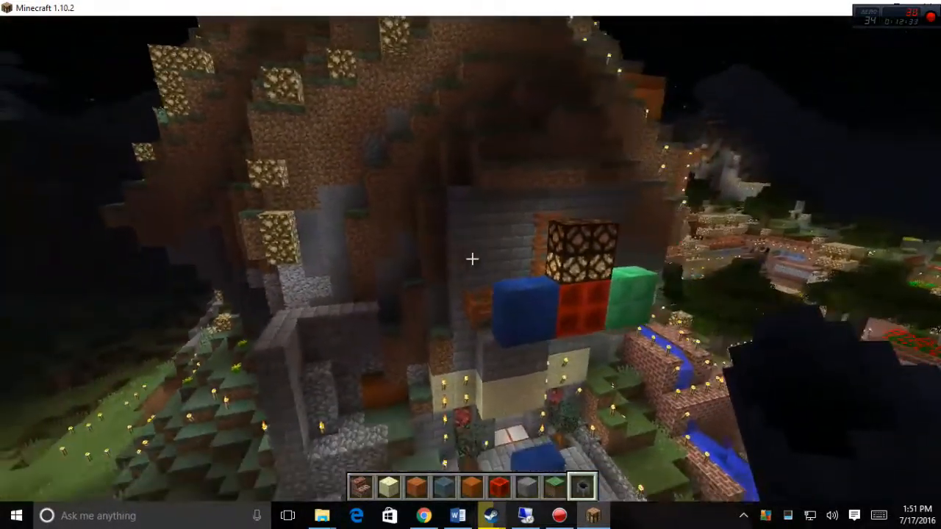
{"action": "mouse_move", "coordinate": [471, 259]}
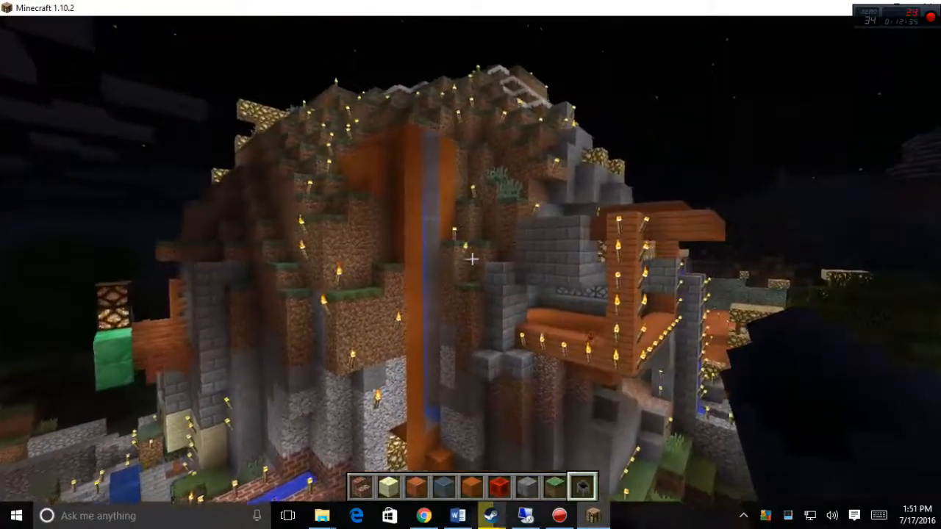
{"action": "mouse_move", "coordinate": [470, 265]}
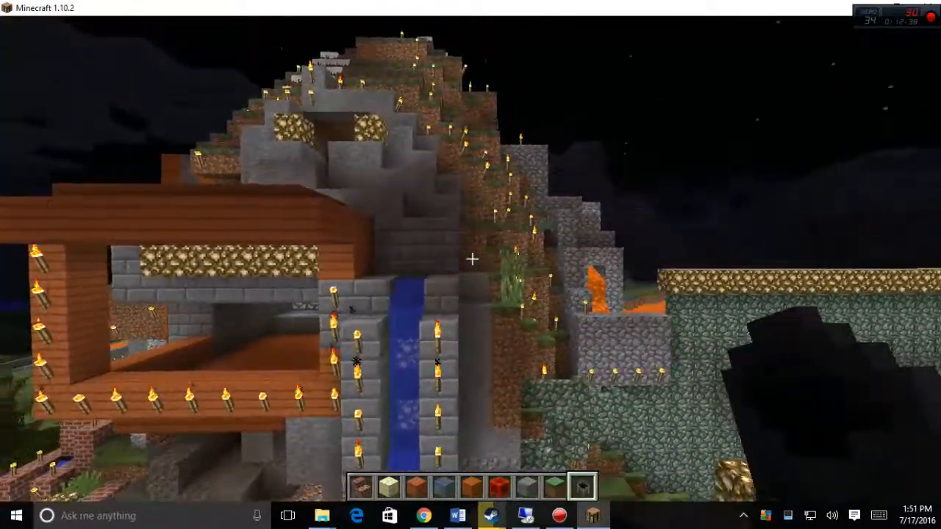
{"action": "mouse_move", "coordinate": [471, 265]}
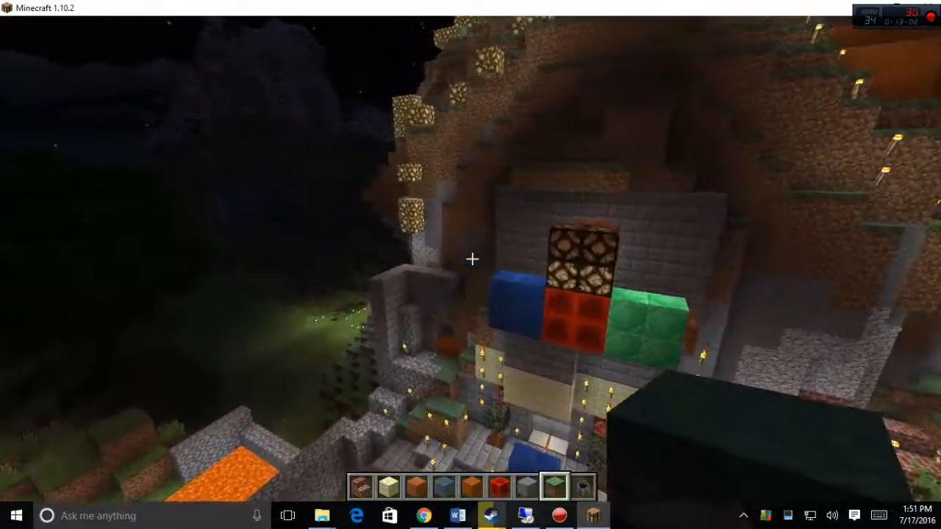
{"action": "mouse_move", "coordinate": [471, 259]}
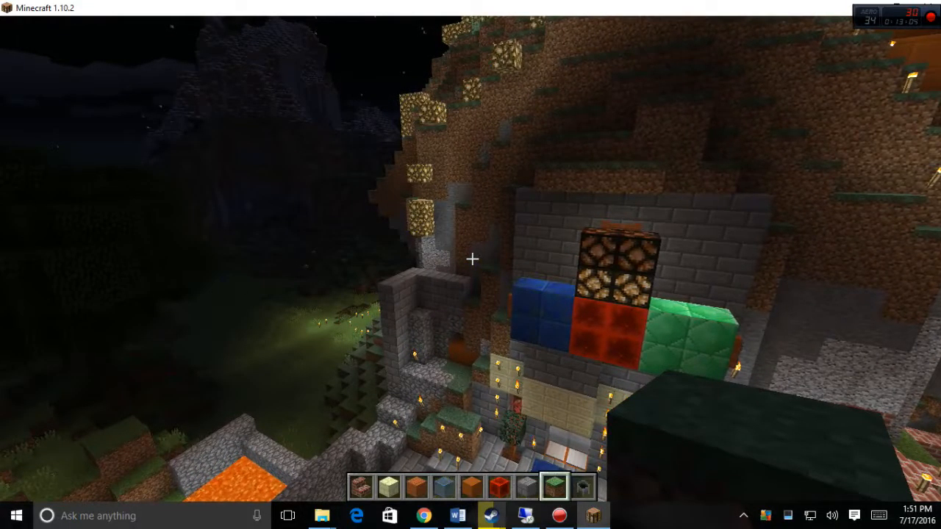
{"action": "mouse_move", "coordinate": [470, 264]}
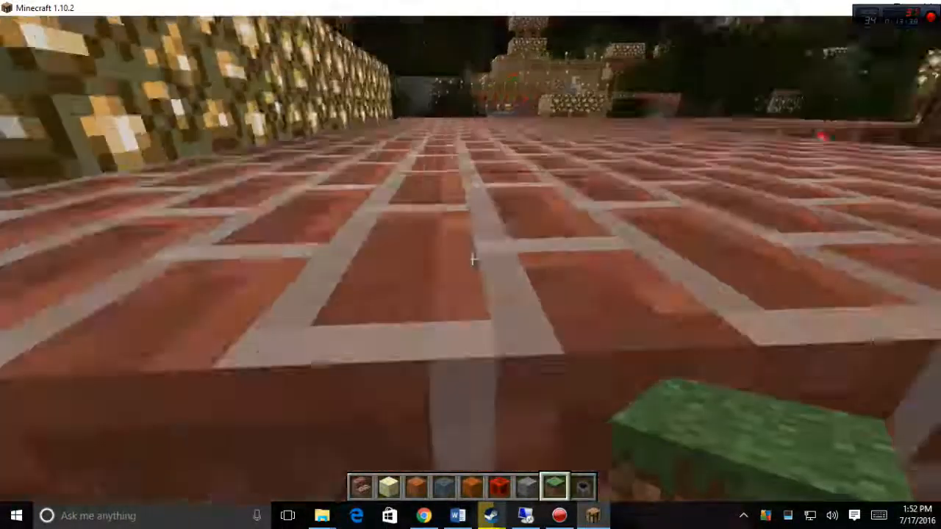
{"action": "mouse_move", "coordinate": [471, 259]}
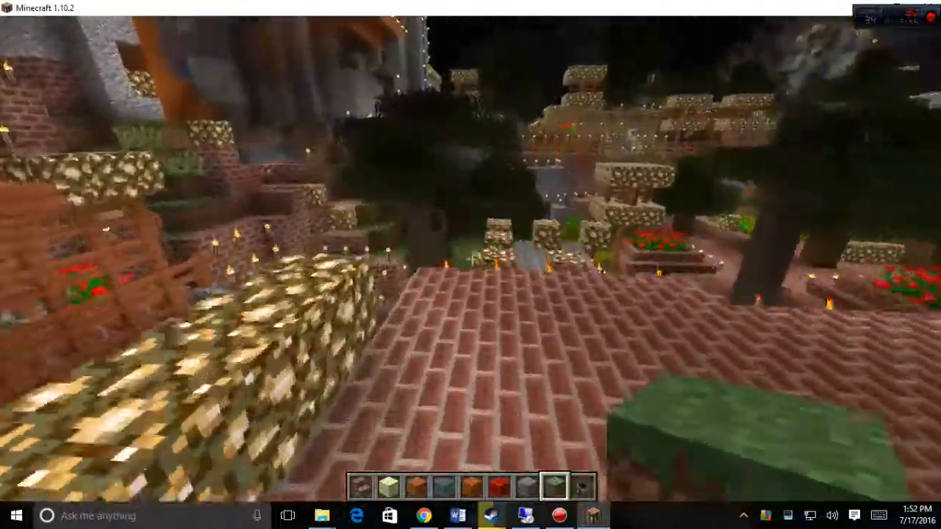
{"action": "mouse_move", "coordinate": [471, 265]}
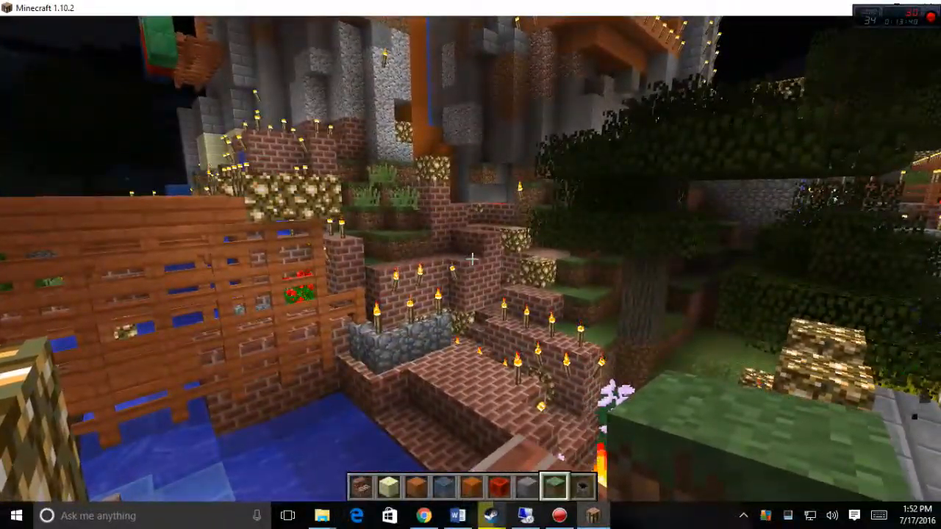